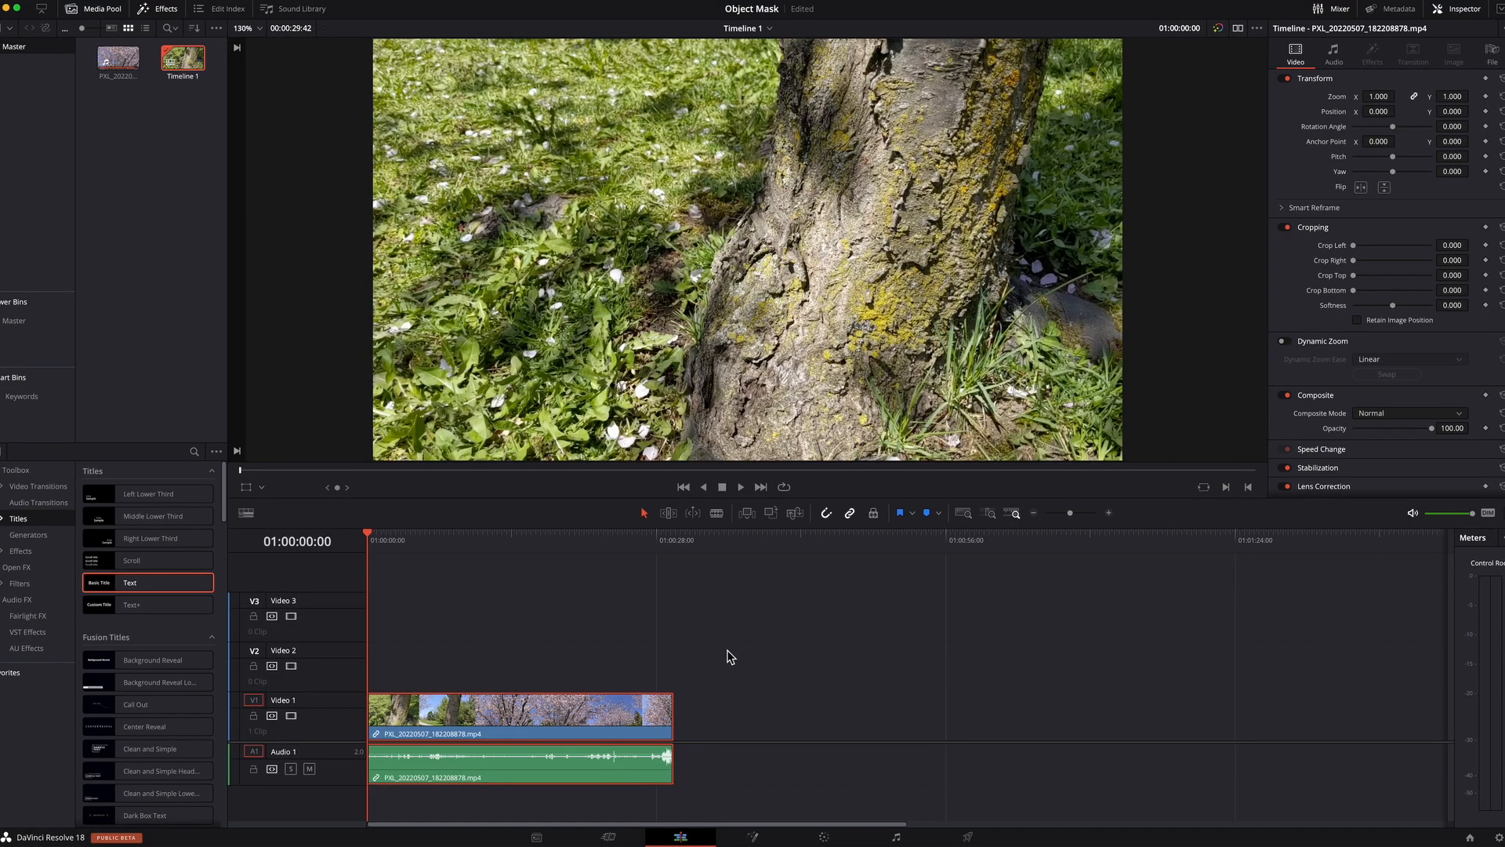
{"action": "mouse_move", "coordinate": [568, 656]}
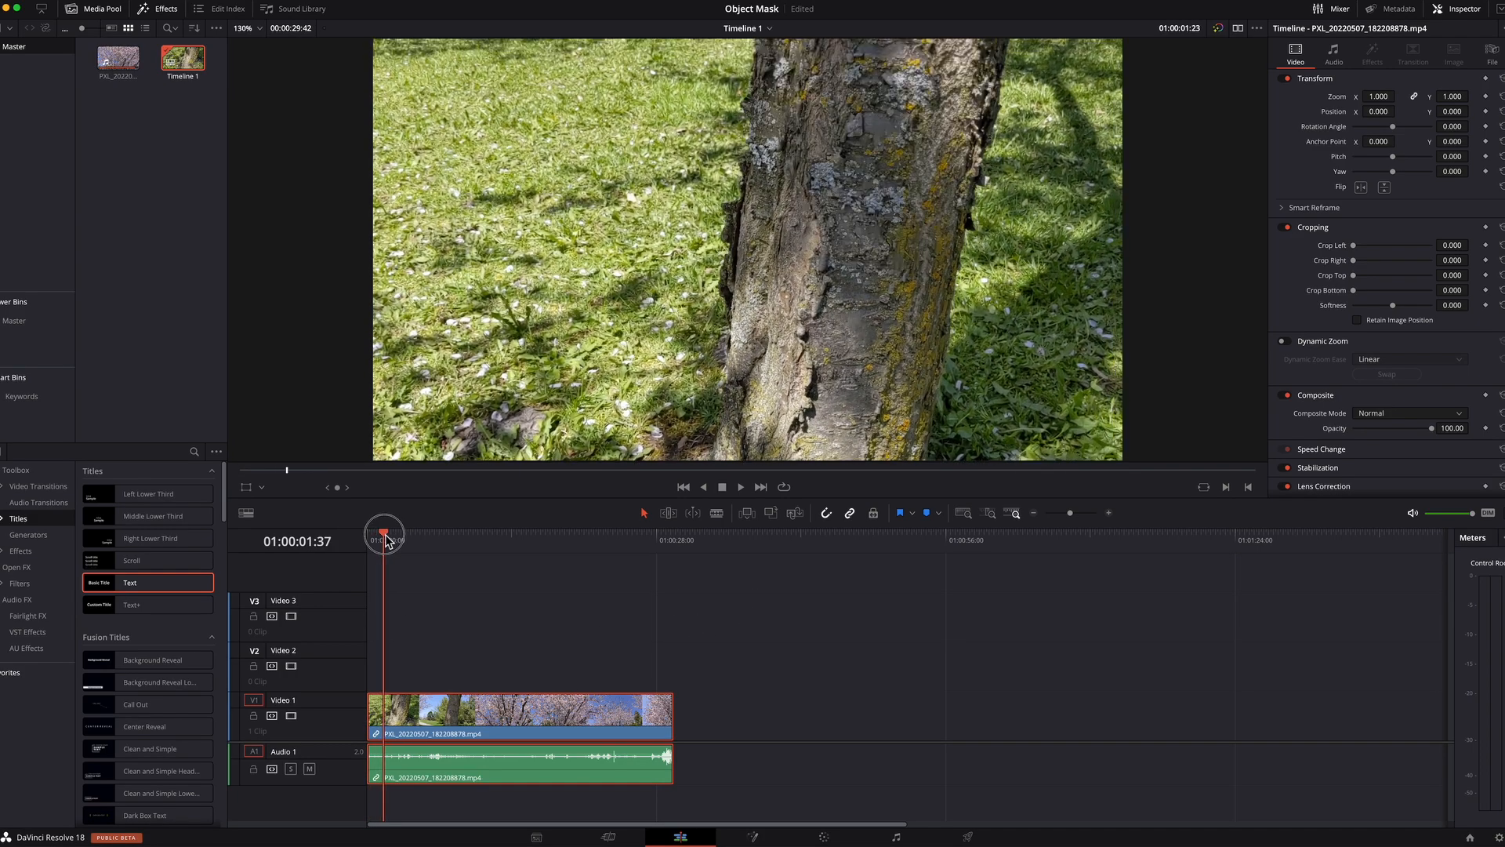
- Scrub through the park footage to find the tree trunk shot near the start
{"action": "left_click_drag", "start_coordinate": [384, 533], "coordinate": [513, 533]}
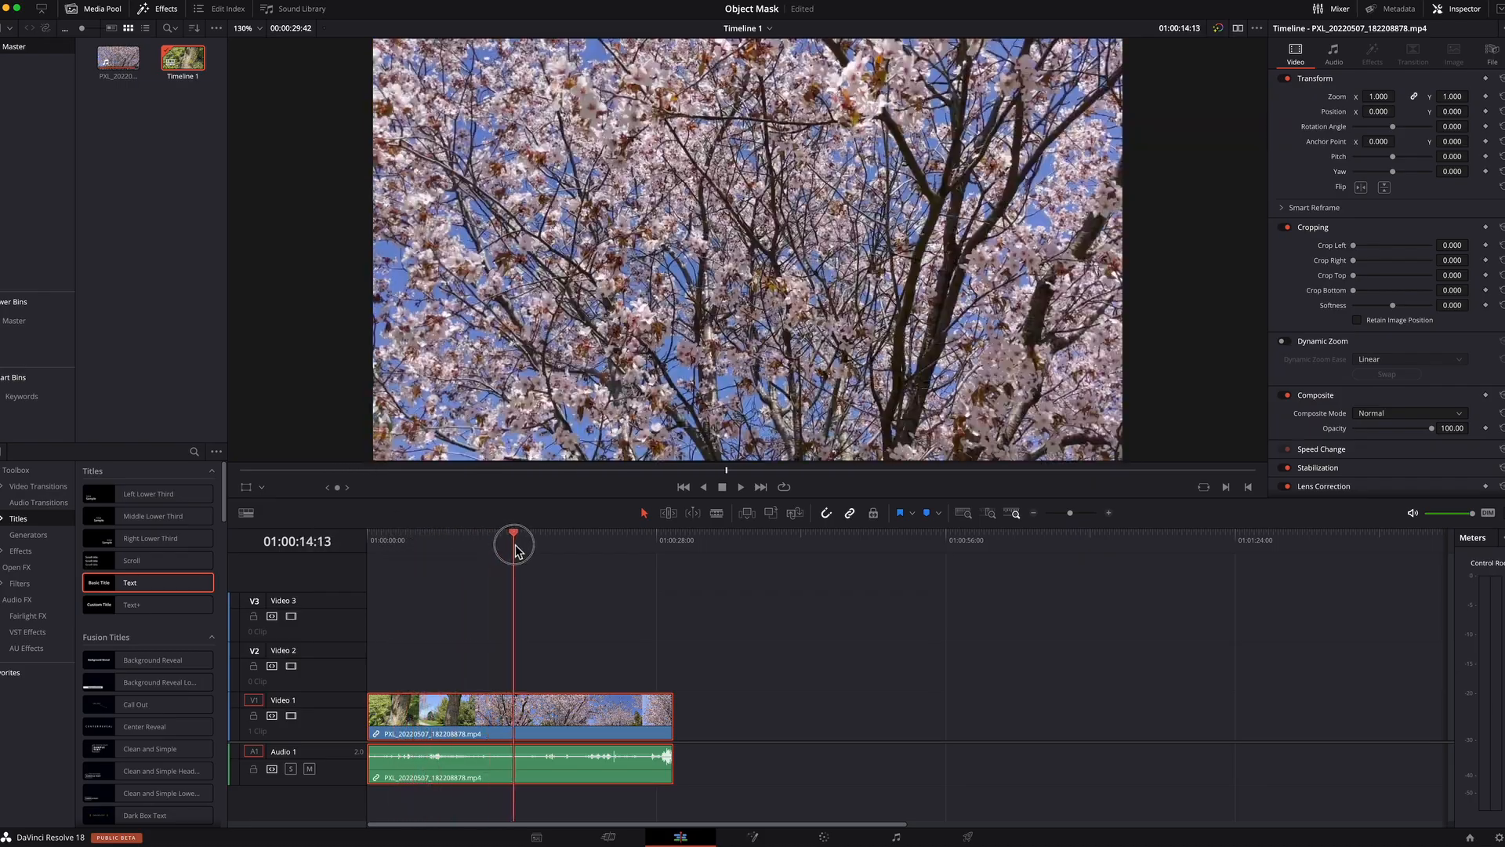
{"action": "left_click_drag", "start_coordinate": [513, 534], "coordinate": [533, 533]}
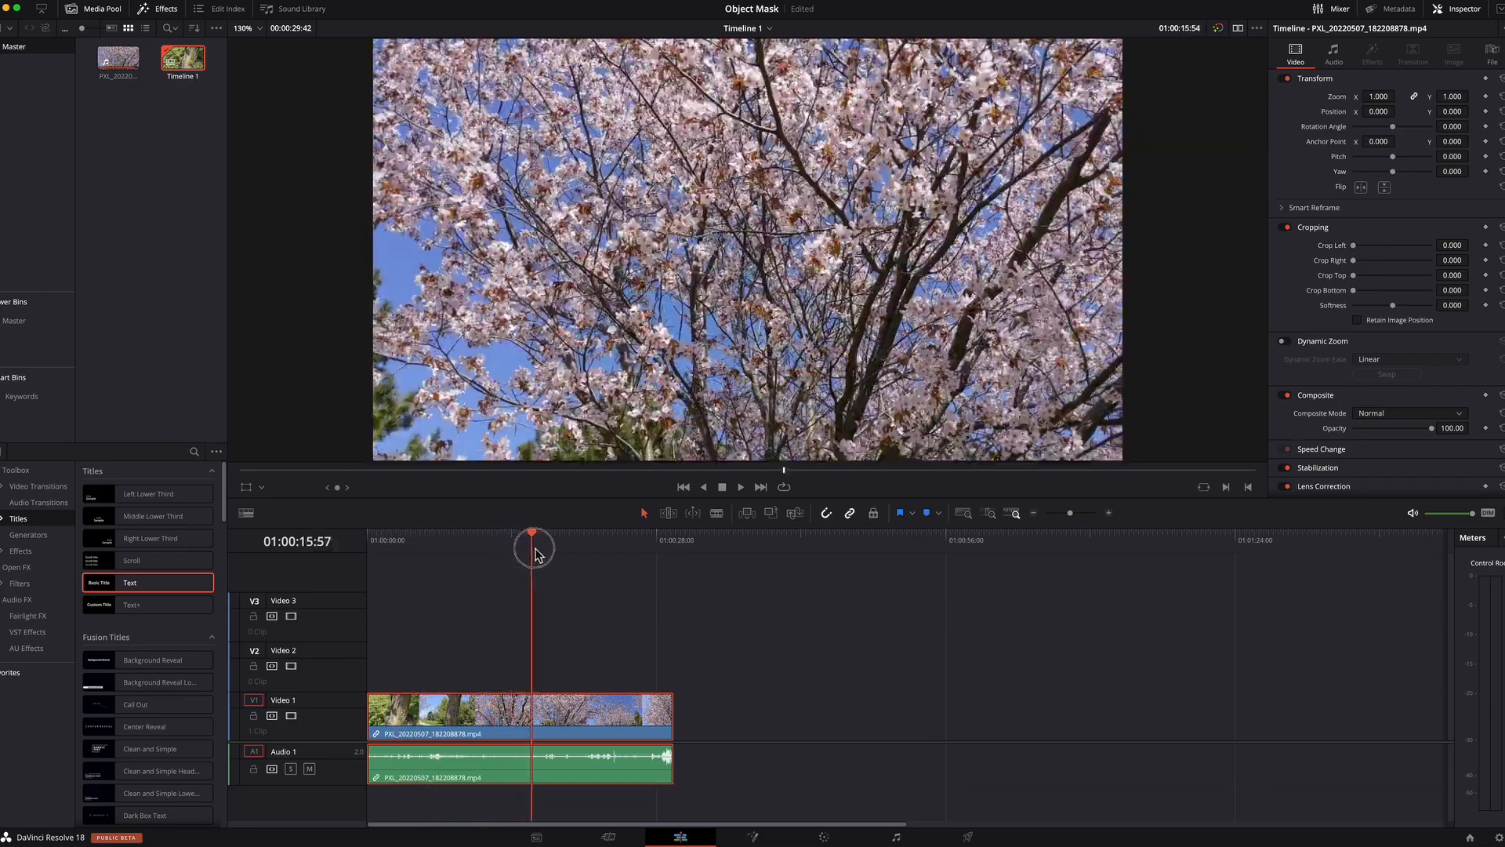
{"action": "left_click_drag", "start_coordinate": [533, 534], "coordinate": [573, 534]}
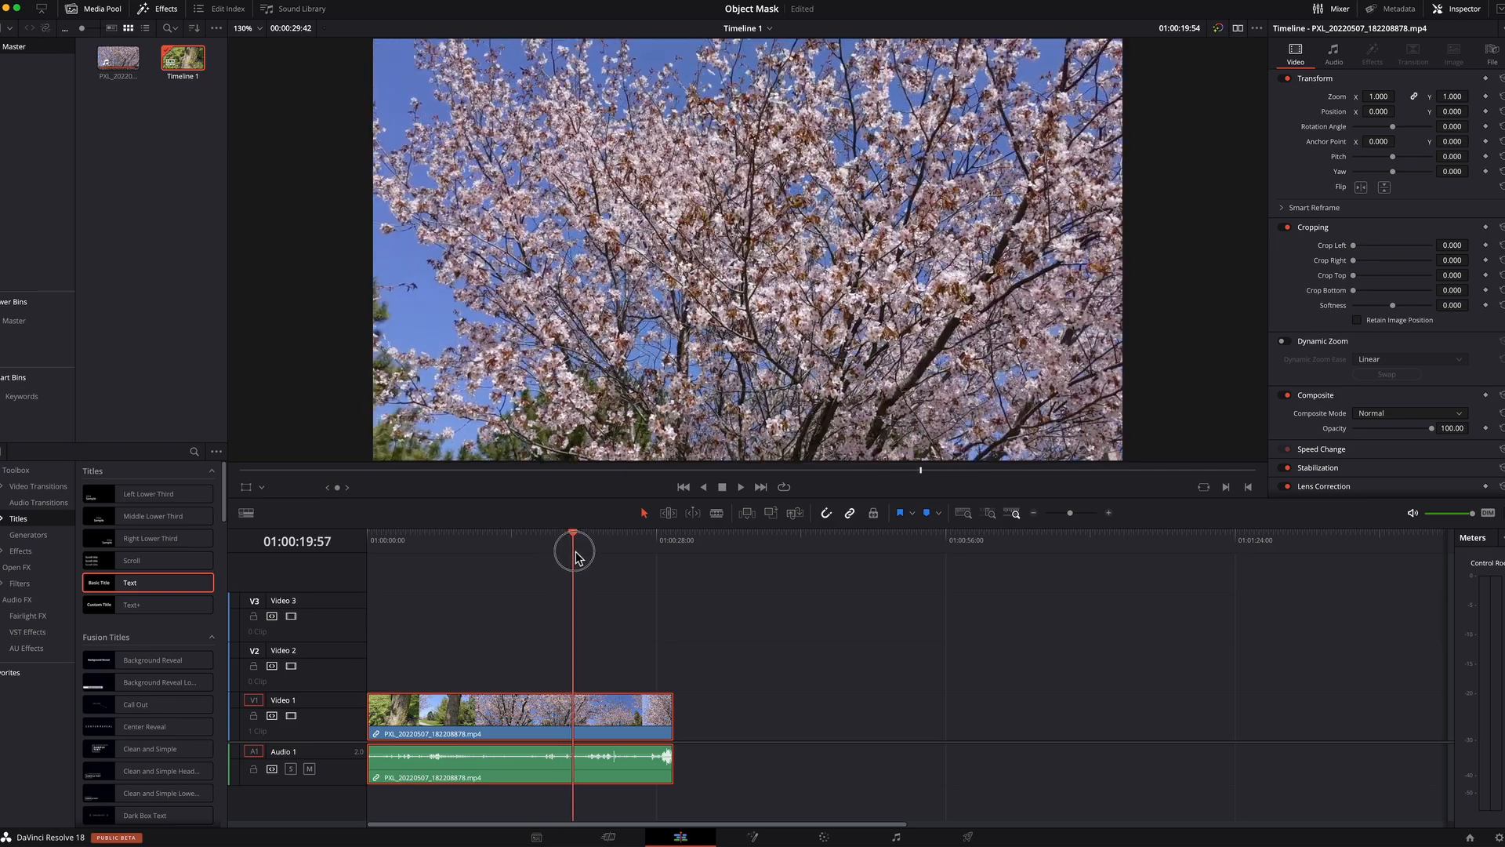
{"action": "left_click_drag", "start_coordinate": [573, 533], "coordinate": [624, 533]}
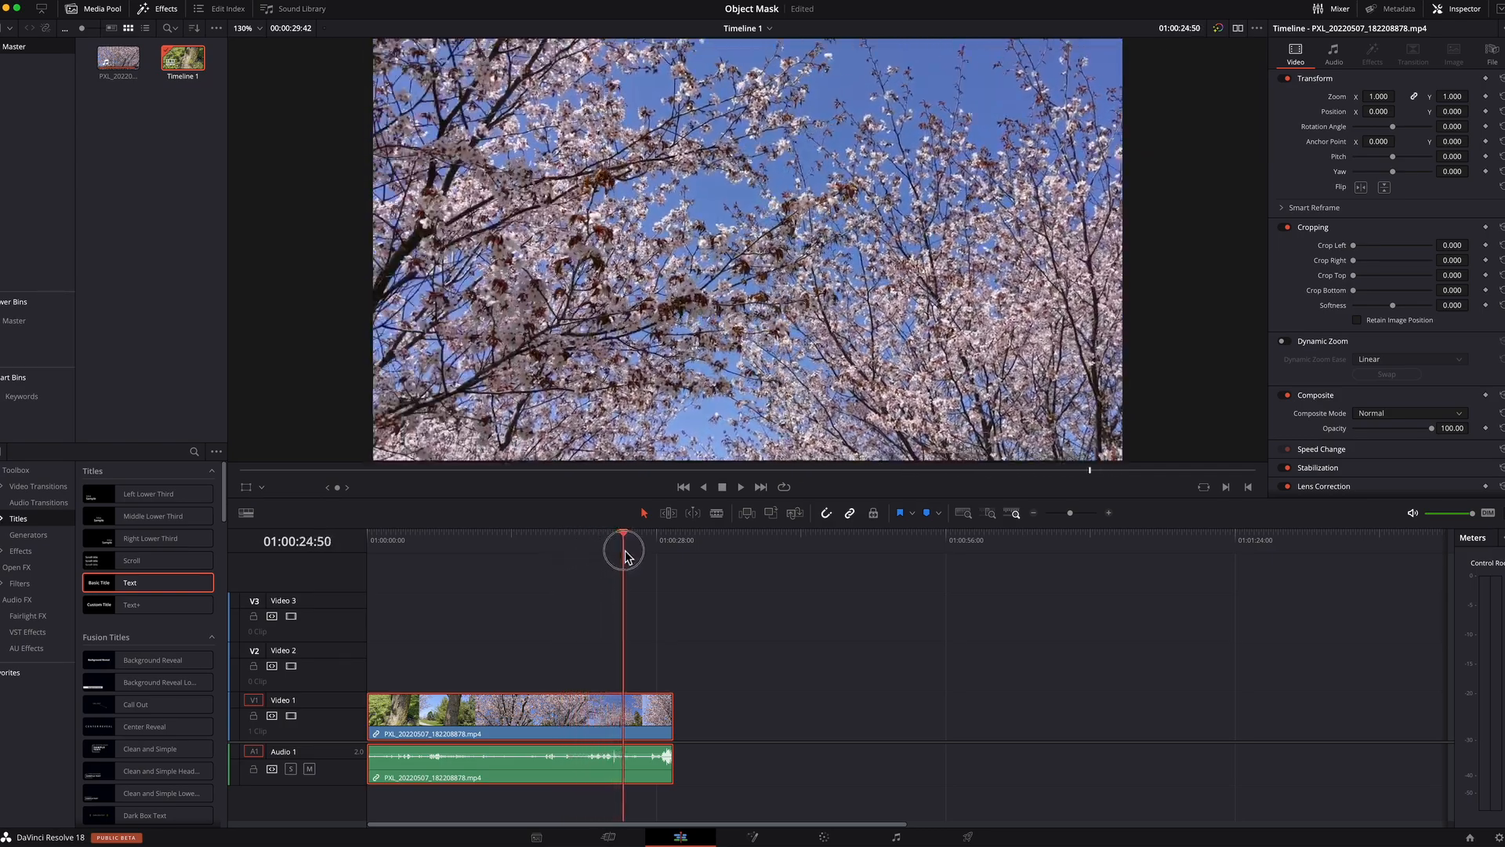
{"action": "left_click_drag", "start_coordinate": [624, 547], "coordinate": [410, 547]}
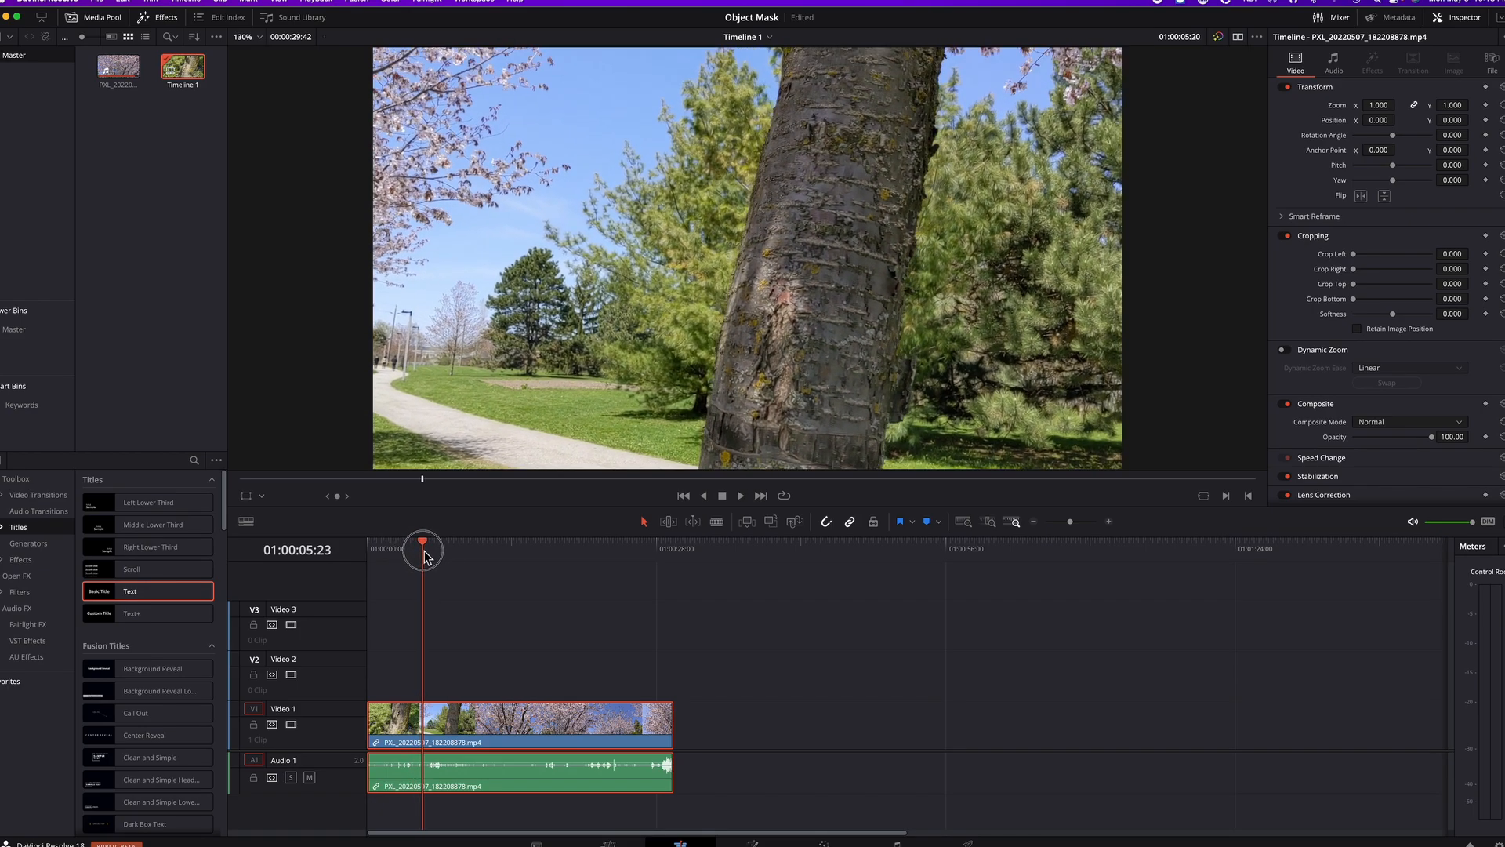
{"action": "left_click_drag", "start_coordinate": [422, 543], "coordinate": [414, 543]}
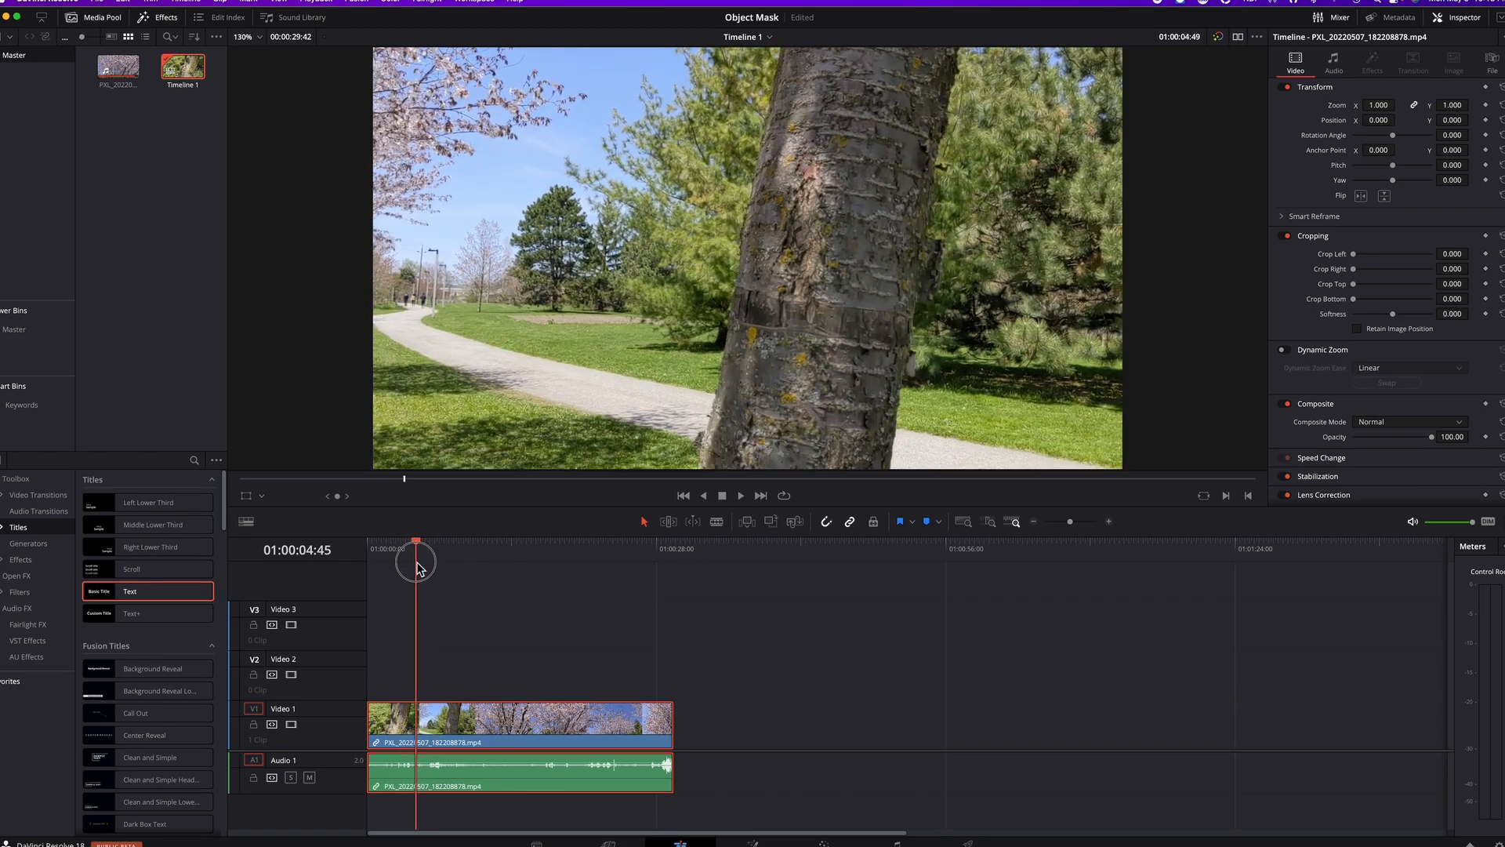
{"action": "left_click_drag", "start_coordinate": [415, 555], "coordinate": [428, 555]}
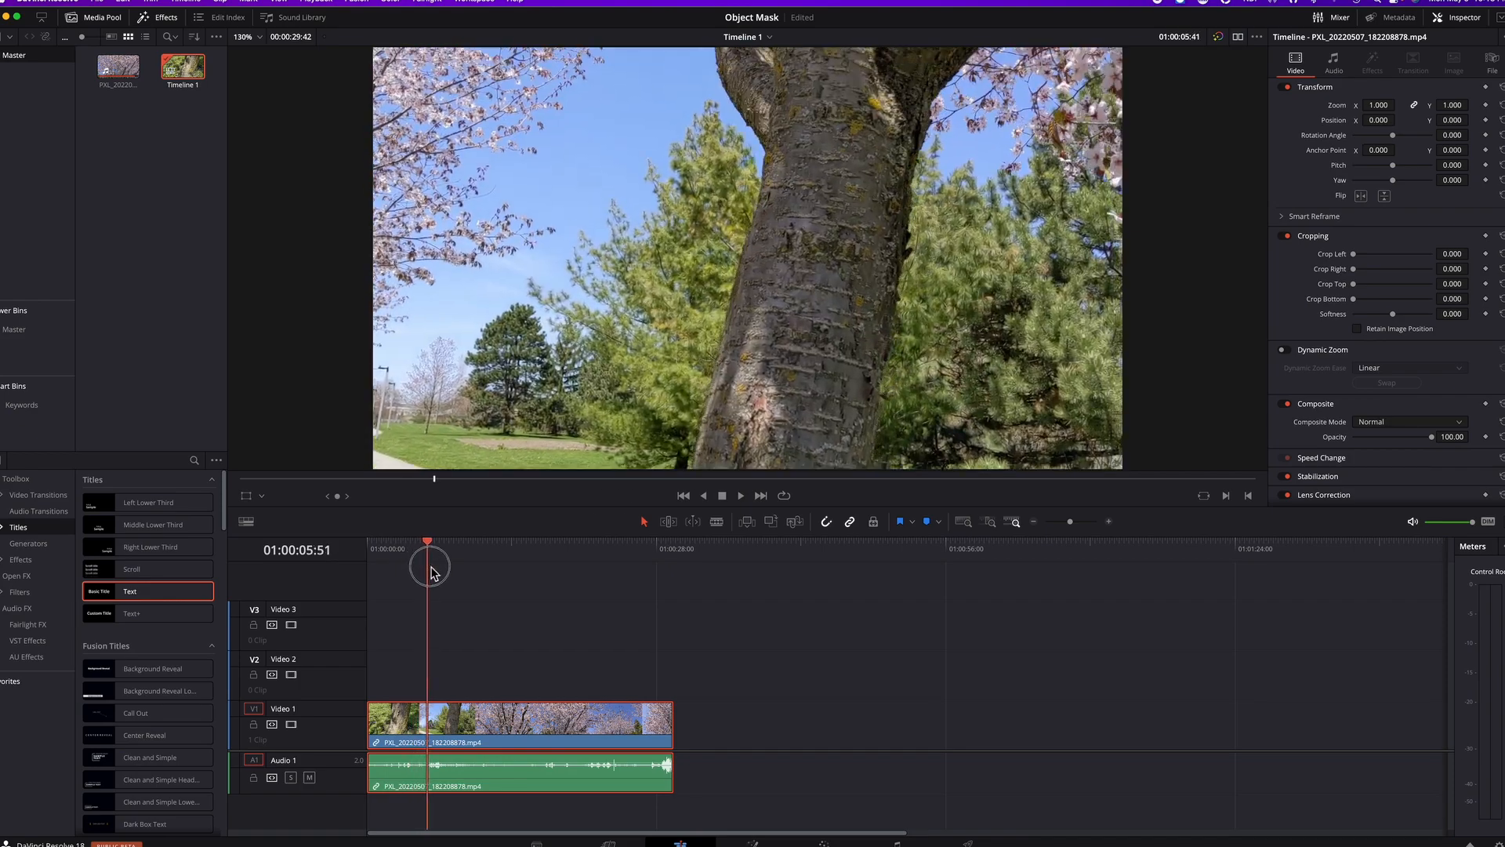
{"action": "left_click_drag", "start_coordinate": [427, 566], "coordinate": [413, 571]}
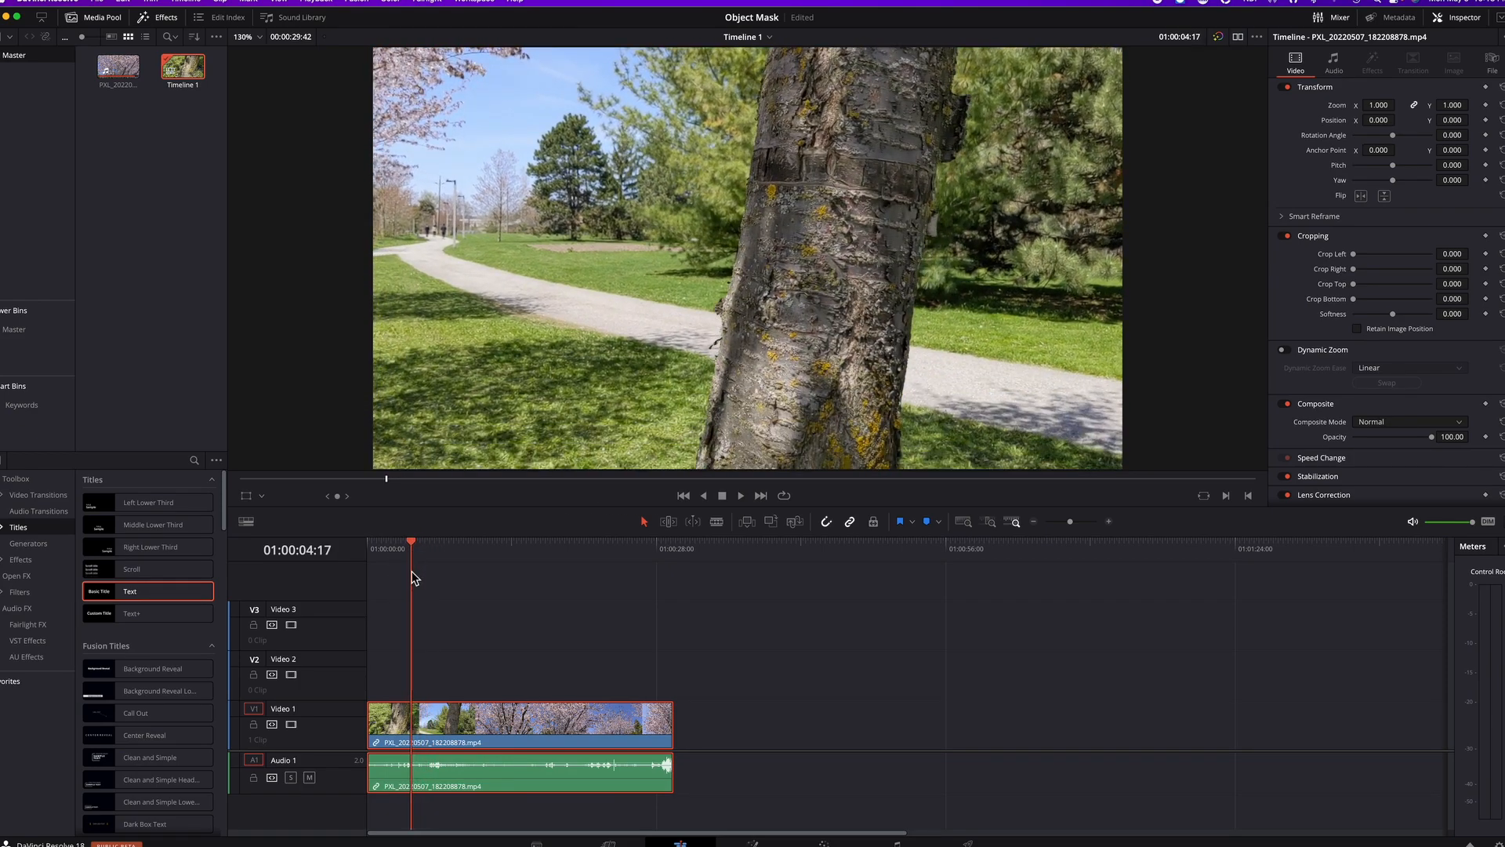
{"action": "left_click_drag", "start_coordinate": [412, 541], "coordinate": [394, 545]}
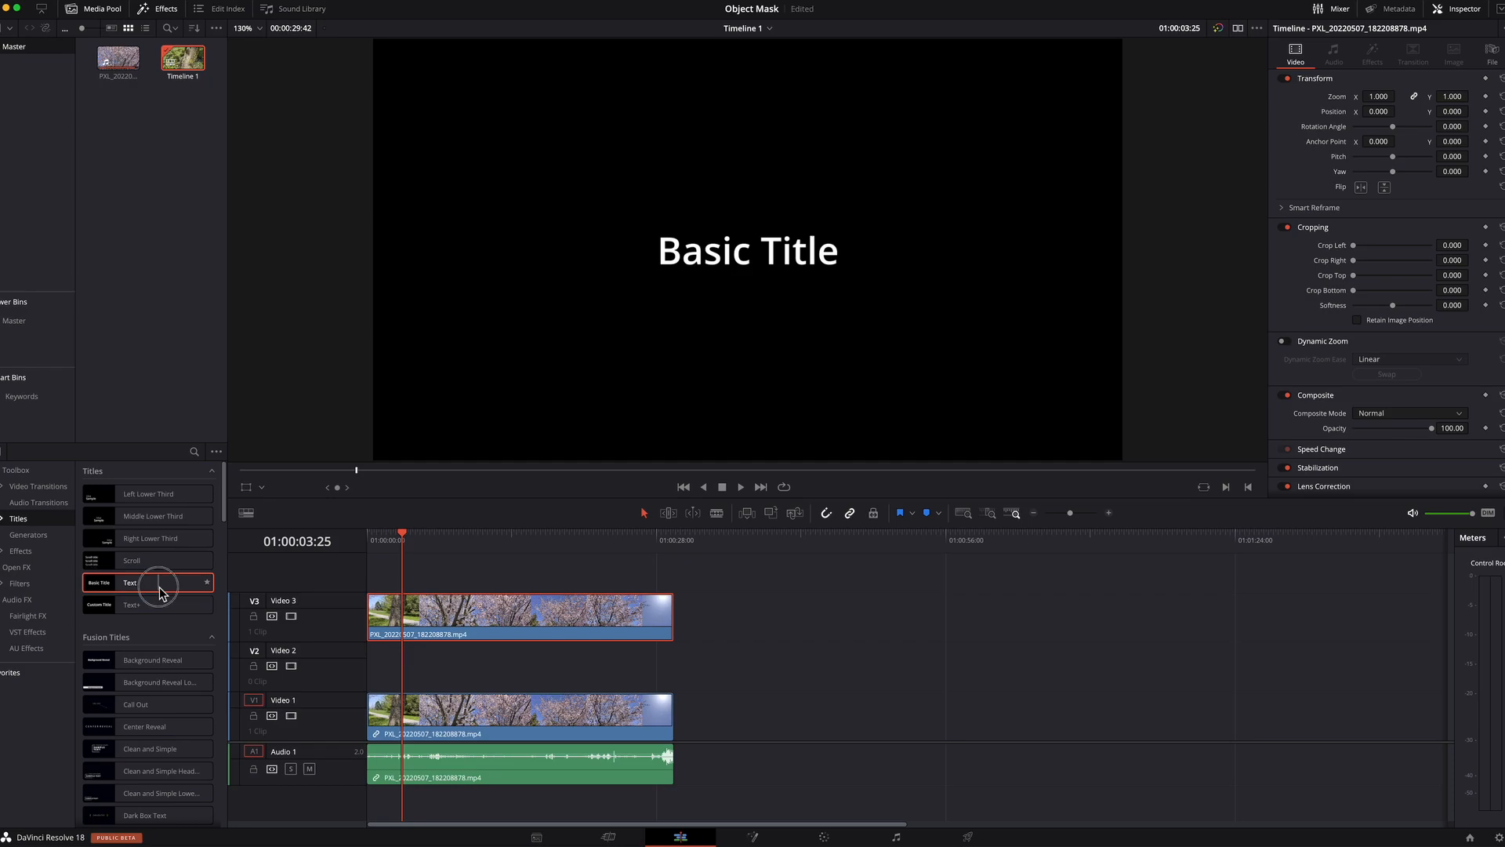
- Add a basic Text title on Video 2 and preview where the trunk shot ends
{"action": "left_click_drag", "start_coordinate": [159, 582], "coordinate": [375, 669]}
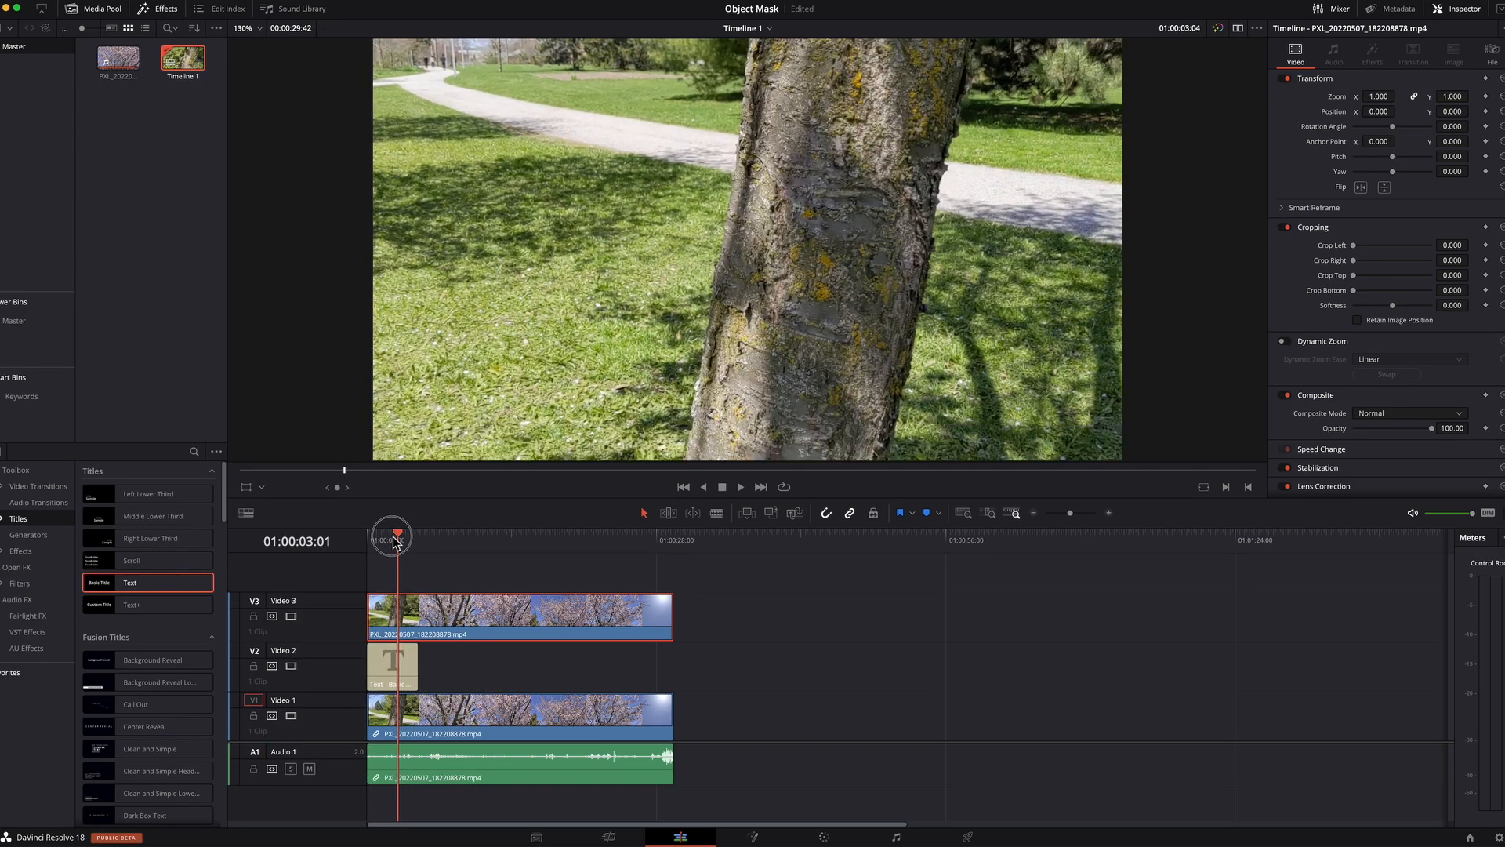
{"action": "left_click_drag", "start_coordinate": [392, 535], "coordinate": [384, 534]}
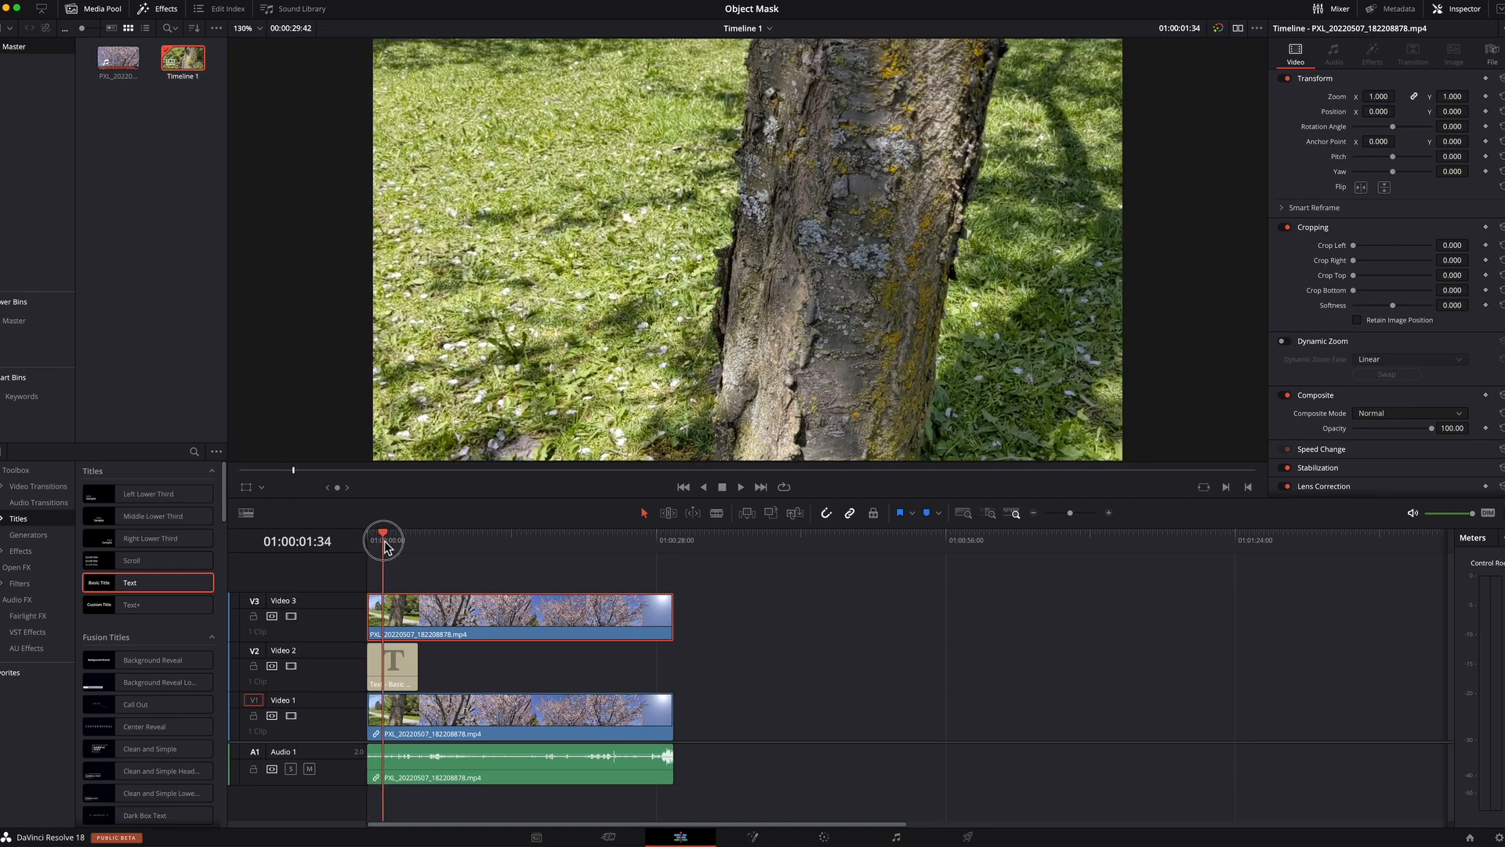
{"action": "left_click_drag", "start_coordinate": [383, 534], "coordinate": [416, 534]}
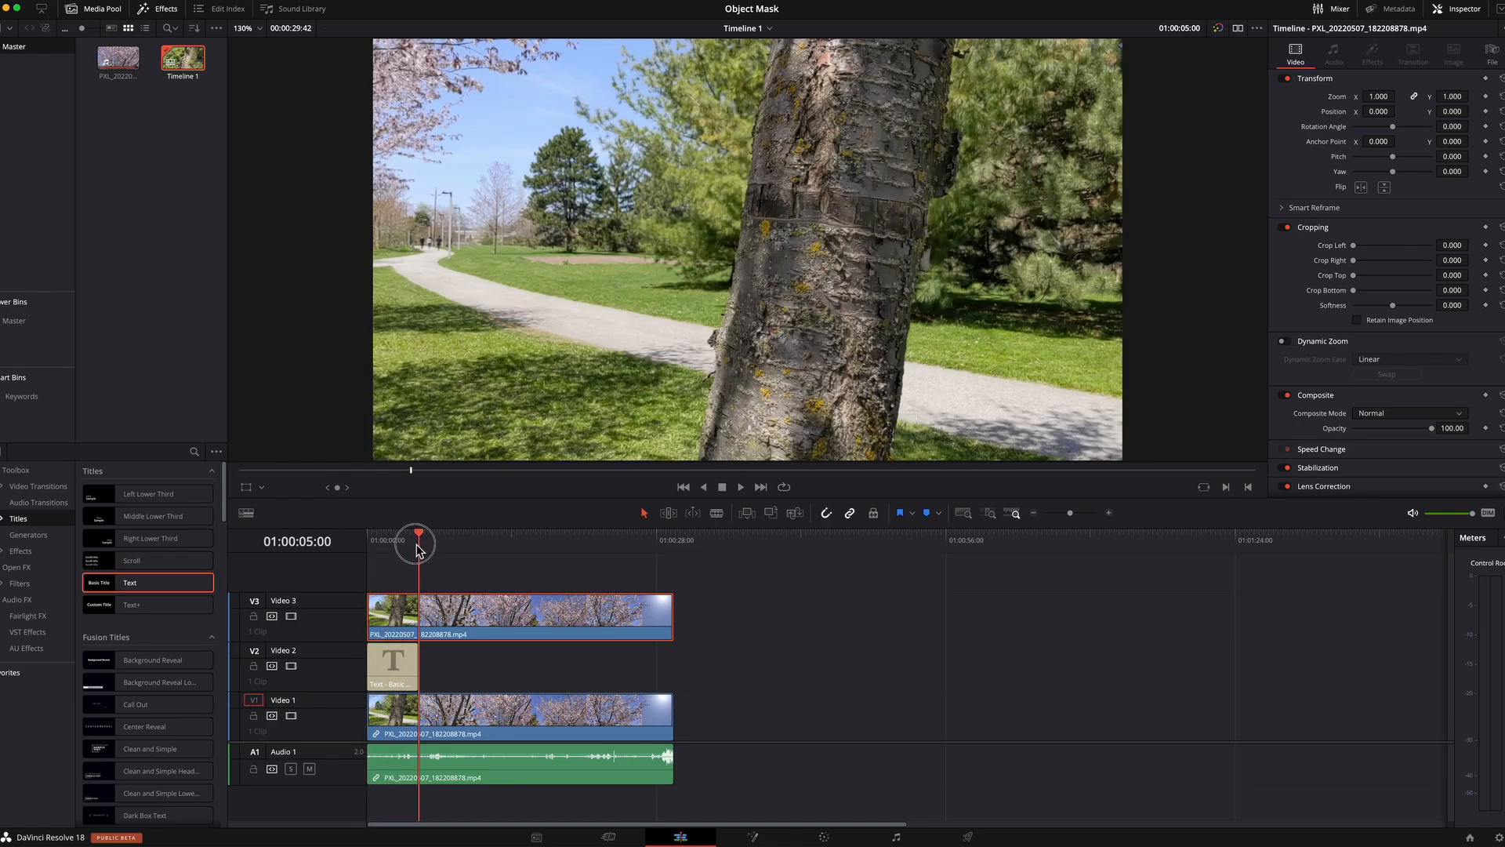
{"action": "left_click_drag", "start_coordinate": [414, 533], "coordinate": [437, 533]}
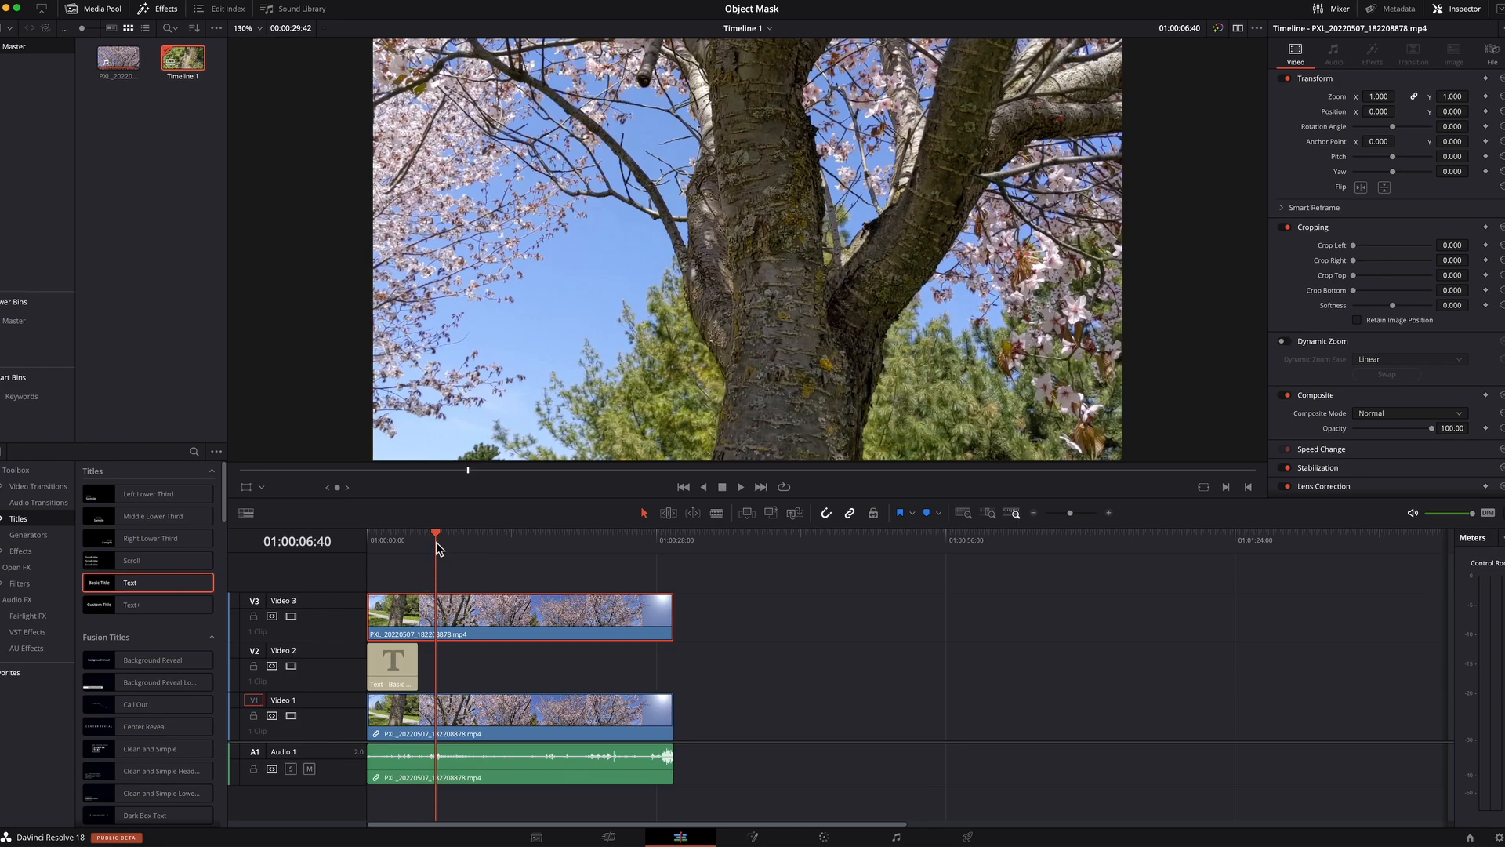
{"action": "left_click_drag", "start_coordinate": [437, 534], "coordinate": [439, 534]}
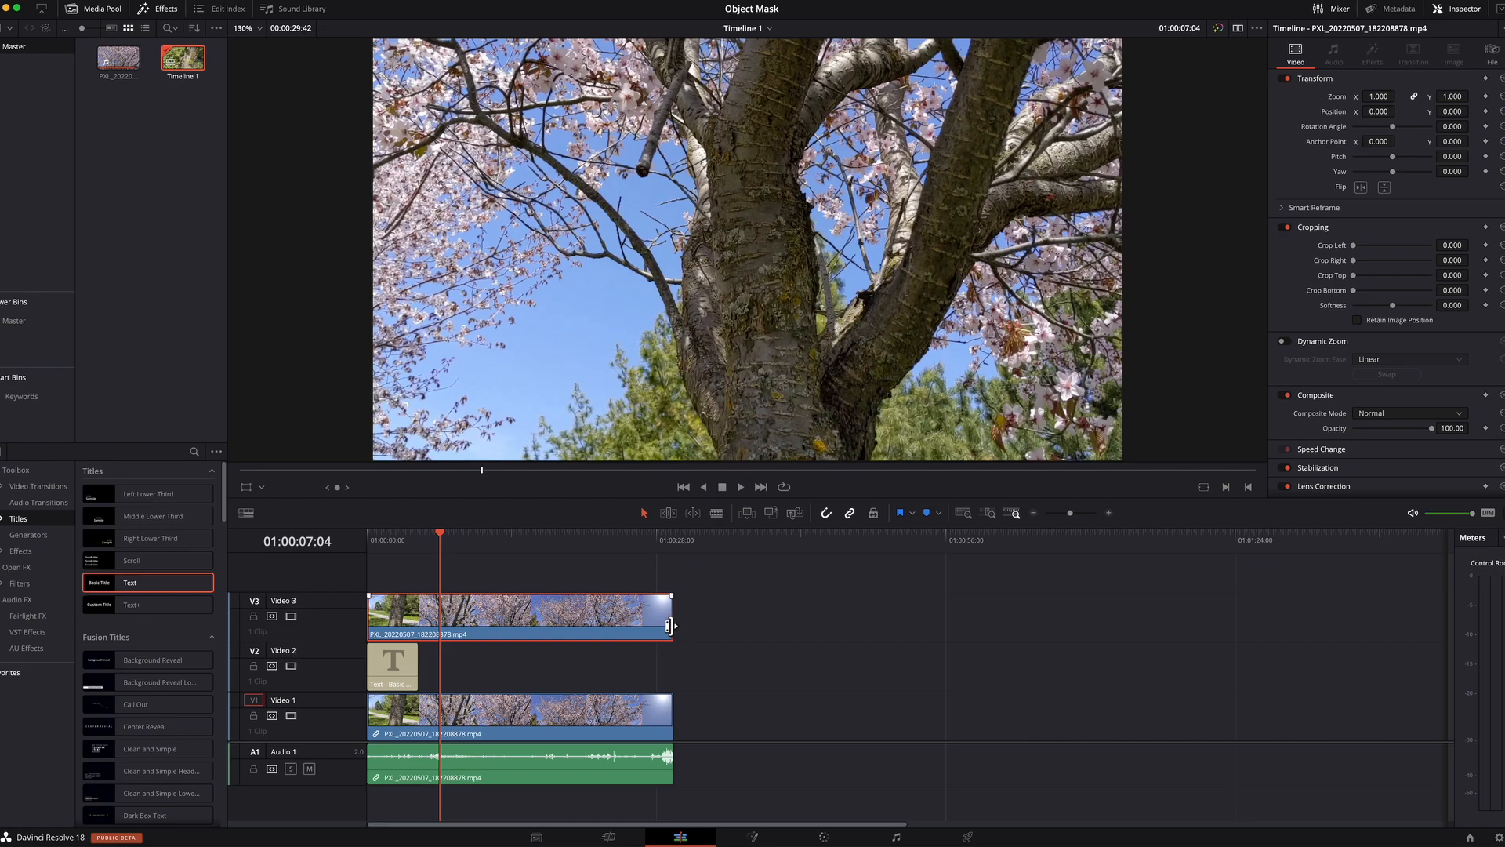
- Trim the Video 3 clip to the trunk shot and extend the title to match
{"action": "left_click_drag", "start_coordinate": [670, 624], "coordinate": [440, 624]}
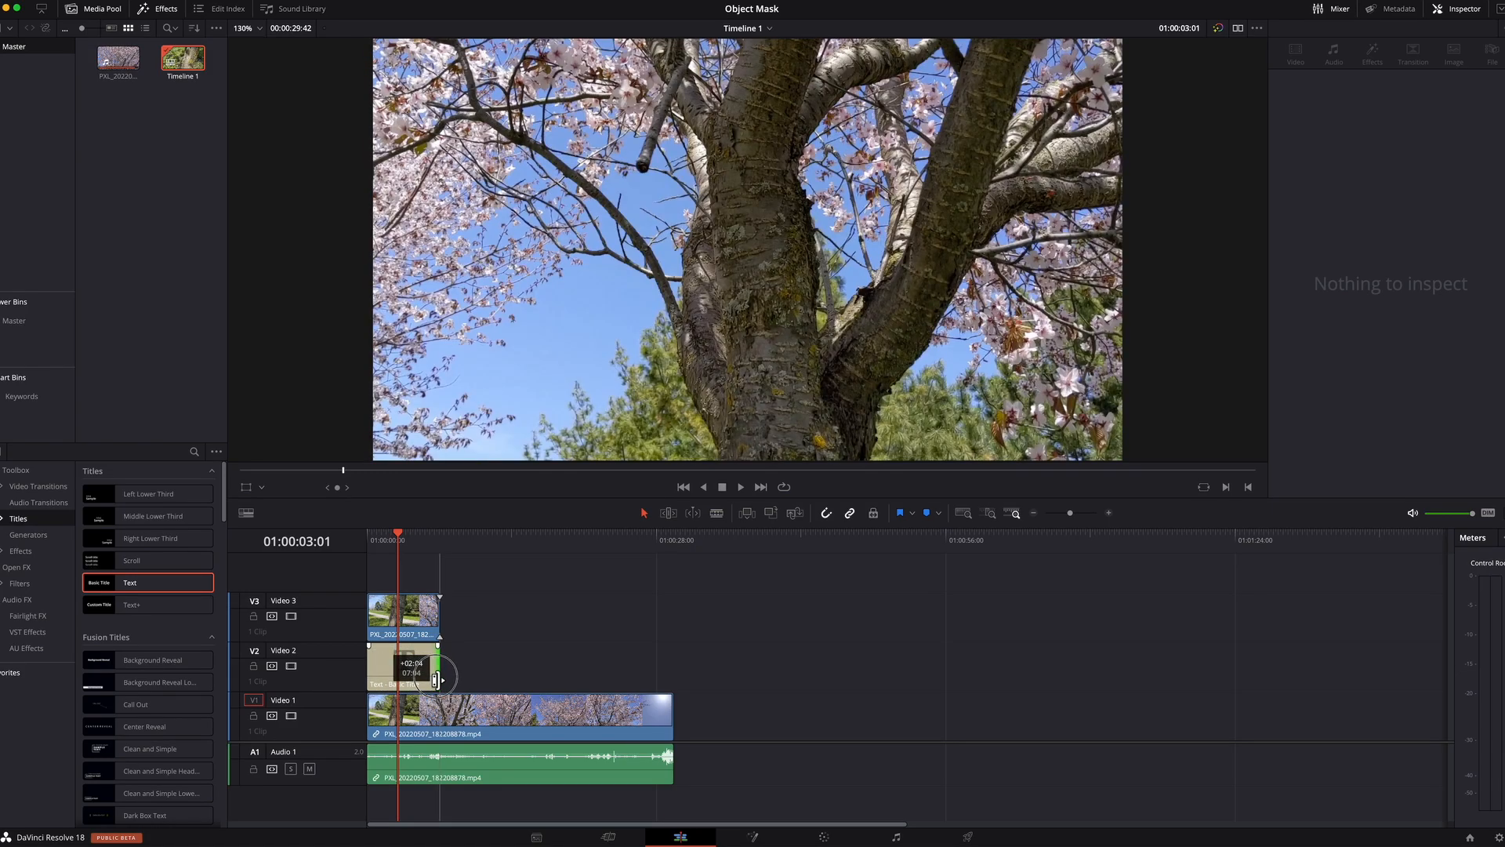
{"action": "left_click_drag", "start_coordinate": [439, 667], "coordinate": [400, 667]}
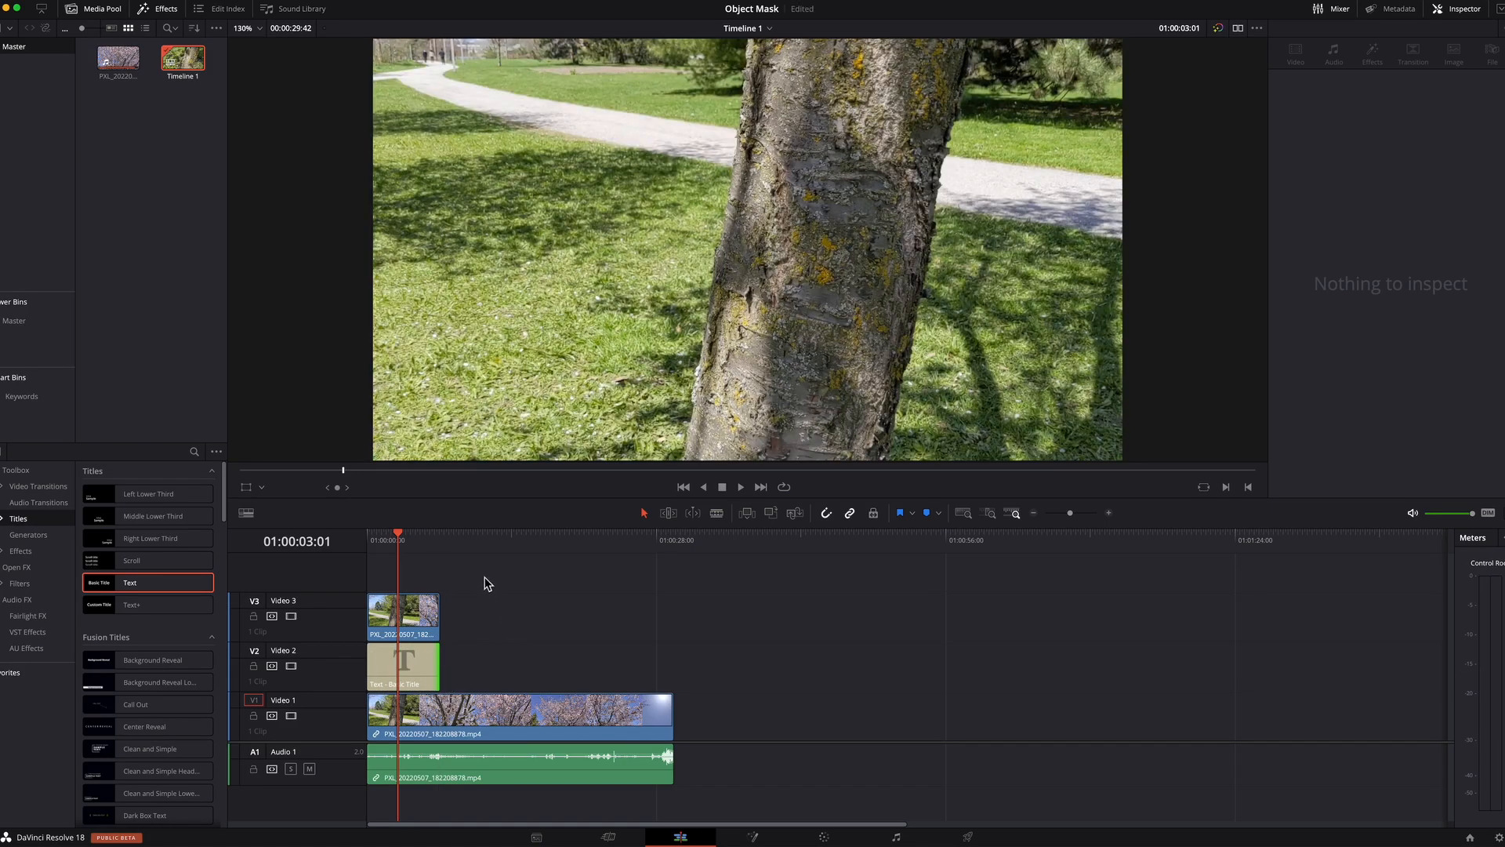
{"action": "left_click", "coordinate": [403, 614]}
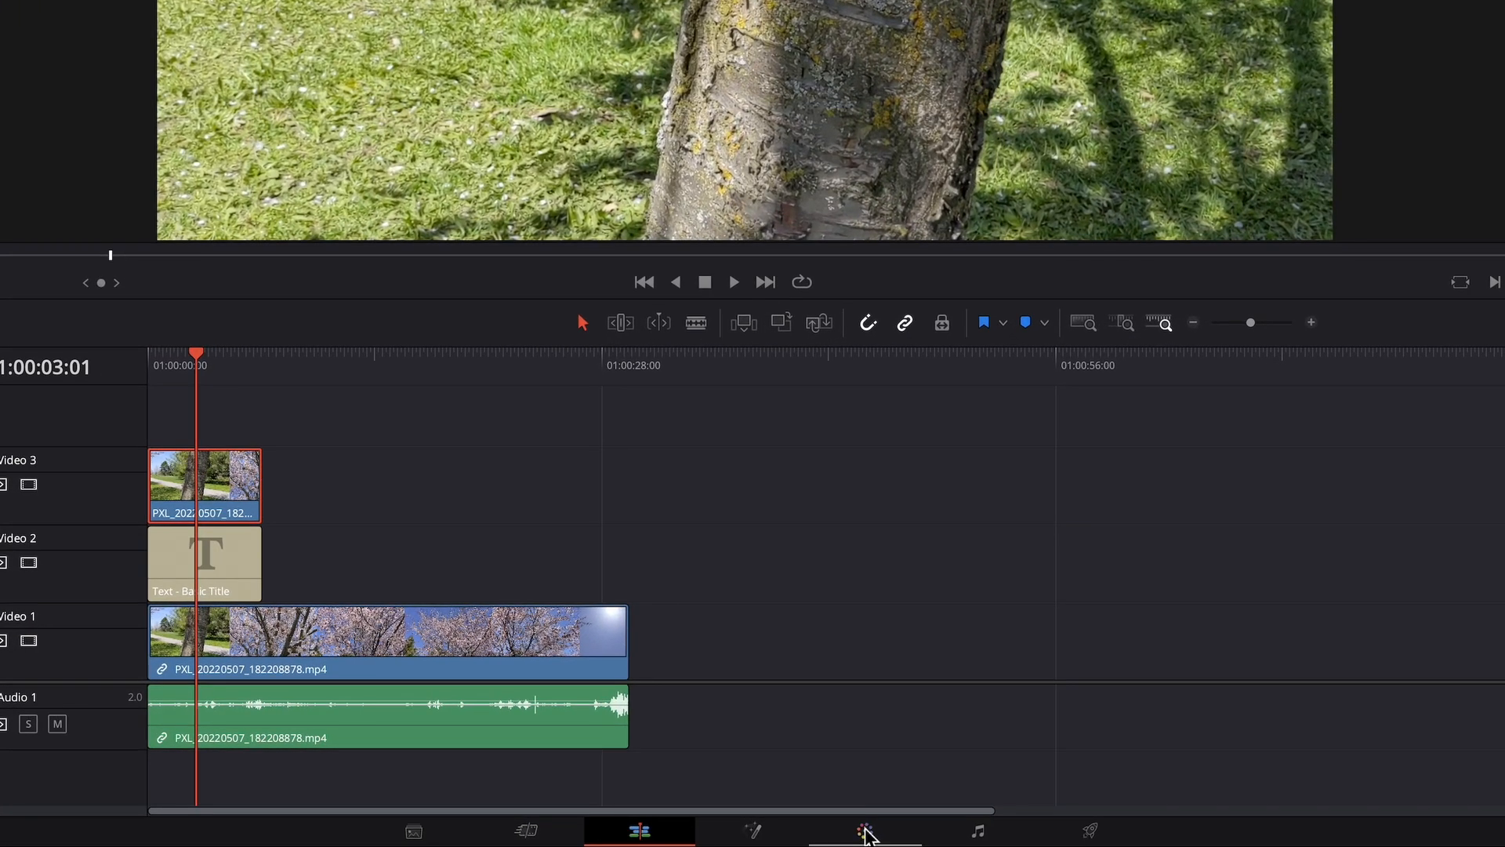
- On the Color page, set up the new corrector node and open Magic Mask in Object mode
{"action": "left_click", "coordinate": [863, 830]}
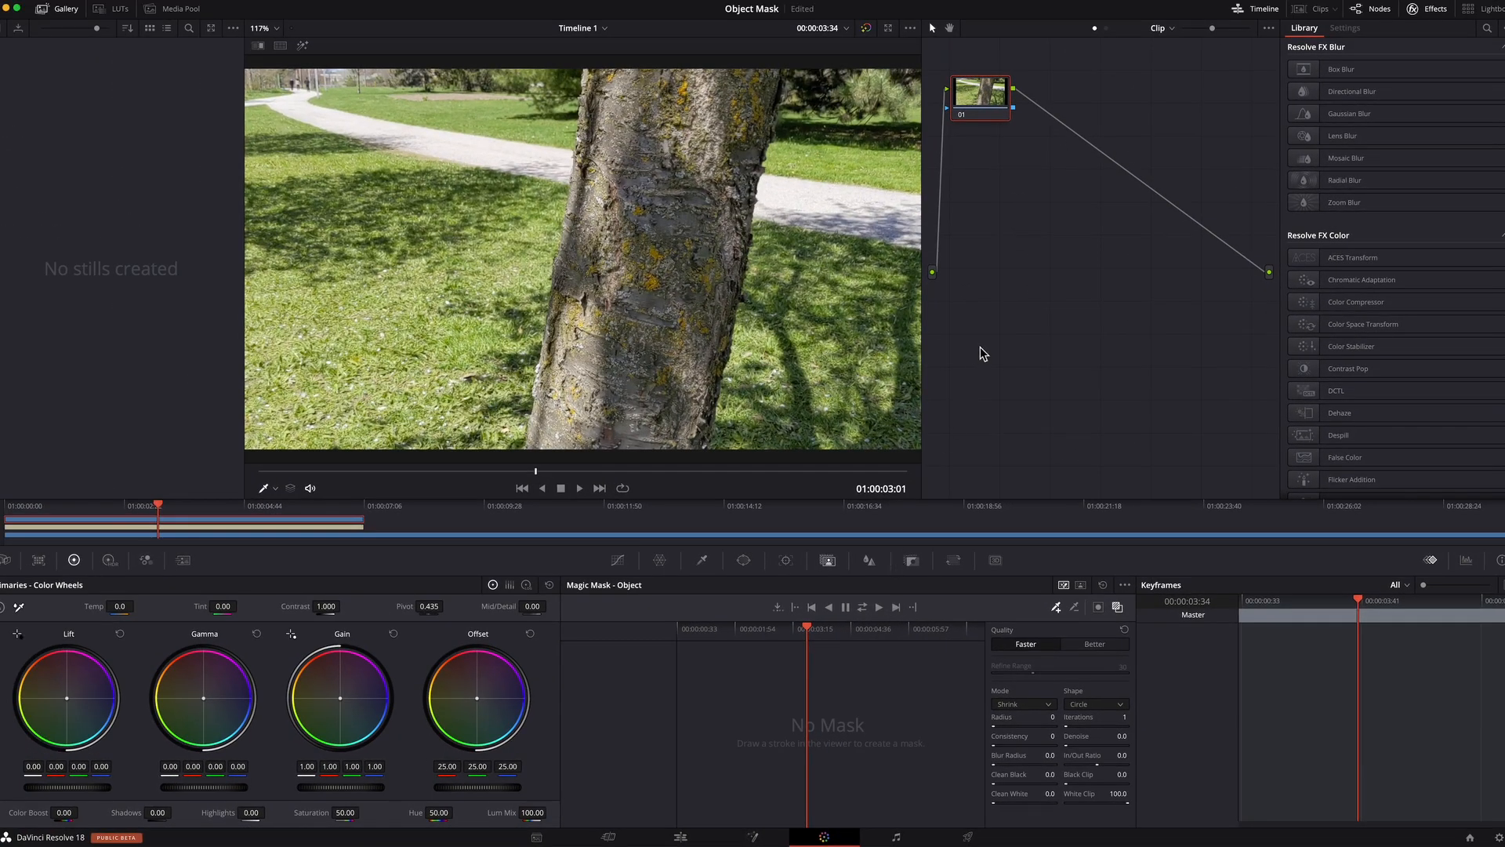
{"action": "right_click", "coordinate": [979, 91]}
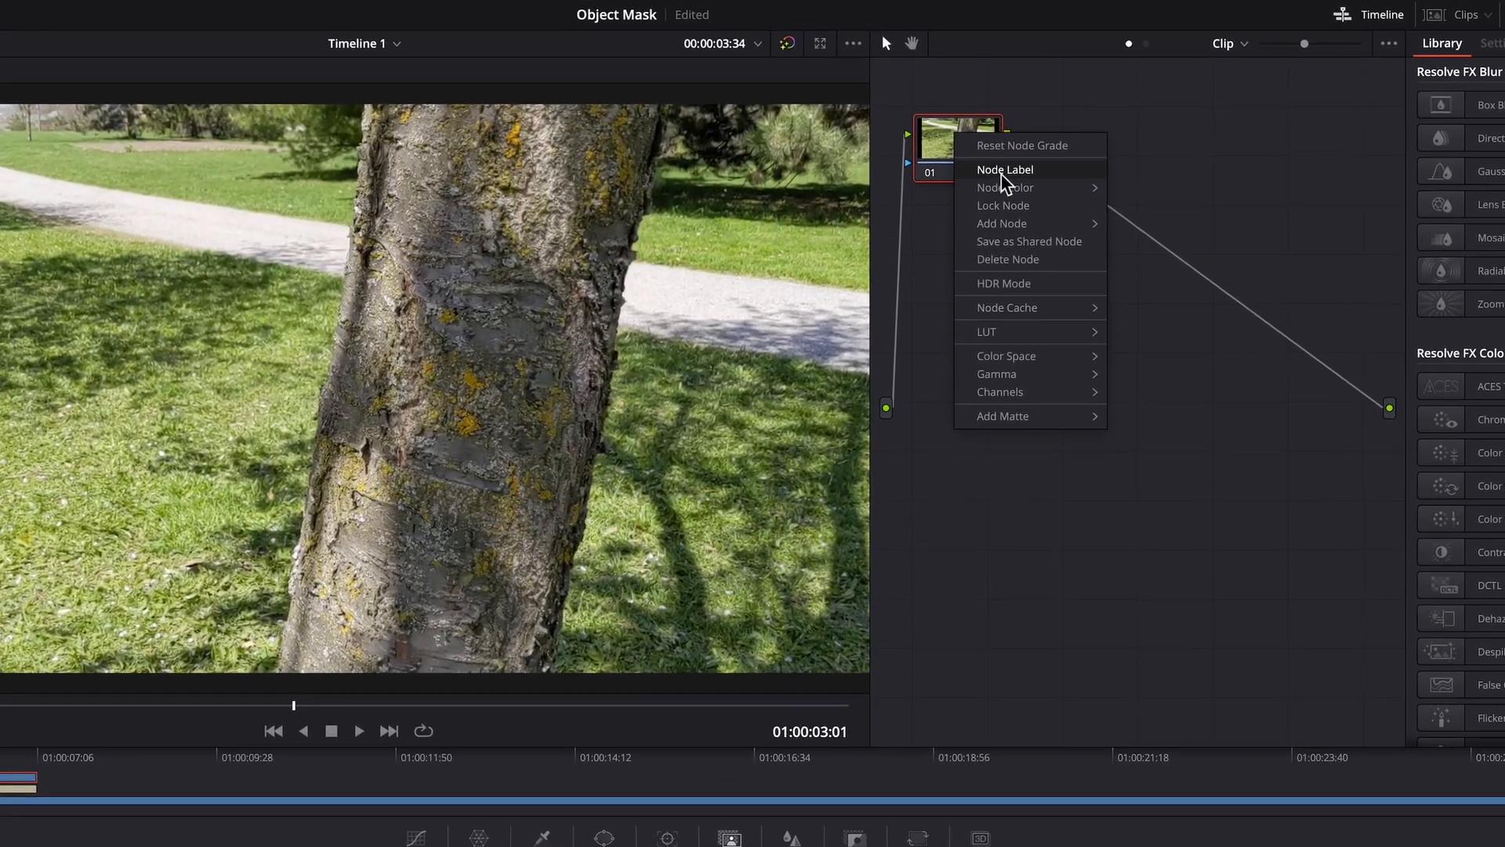
{"action": "left_click", "coordinate": [1006, 187]}
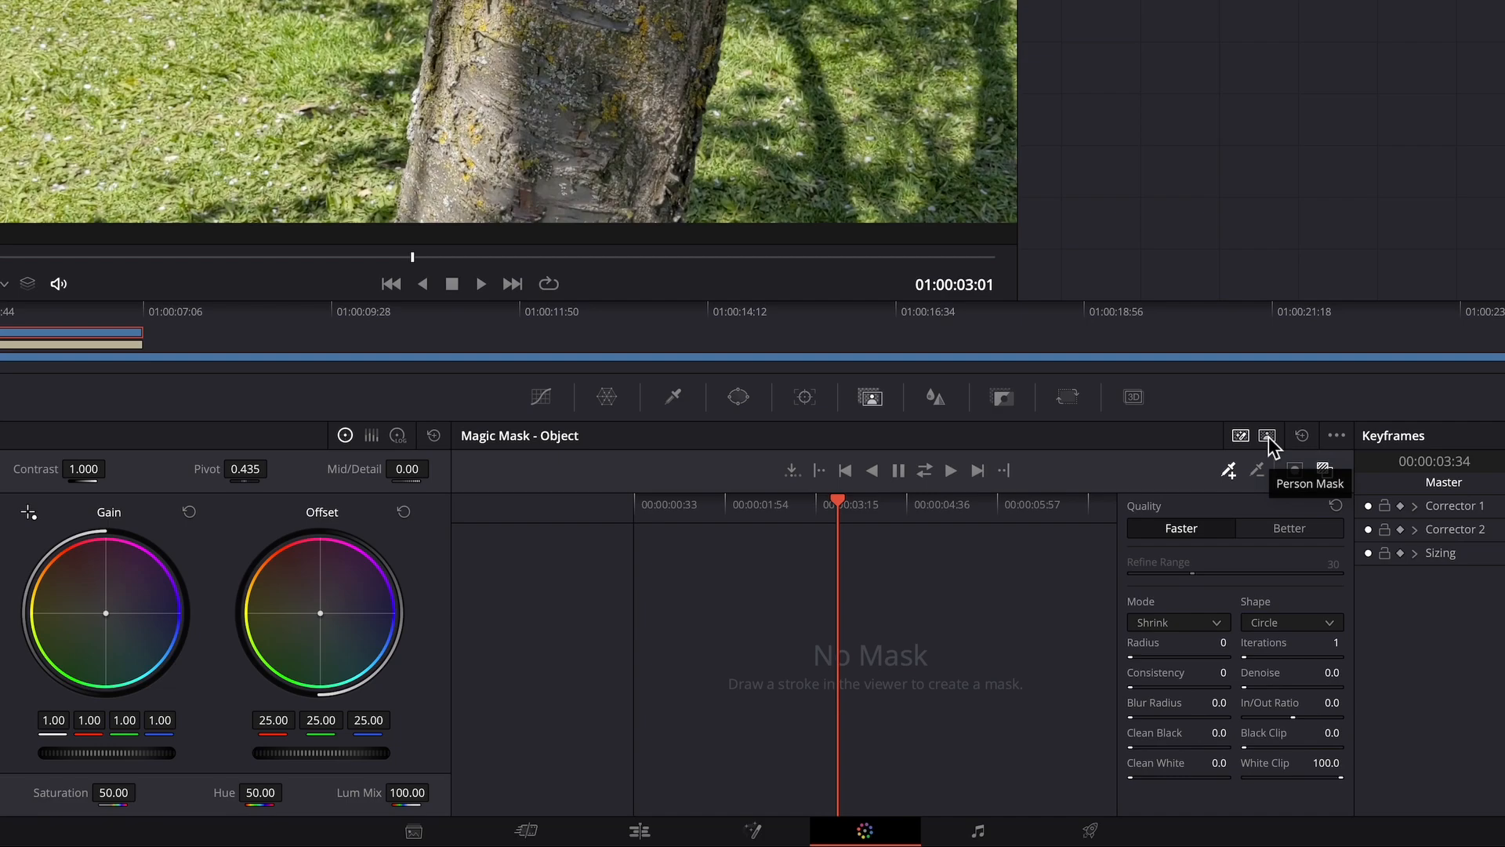
{"action": "left_click", "coordinate": [1266, 435]}
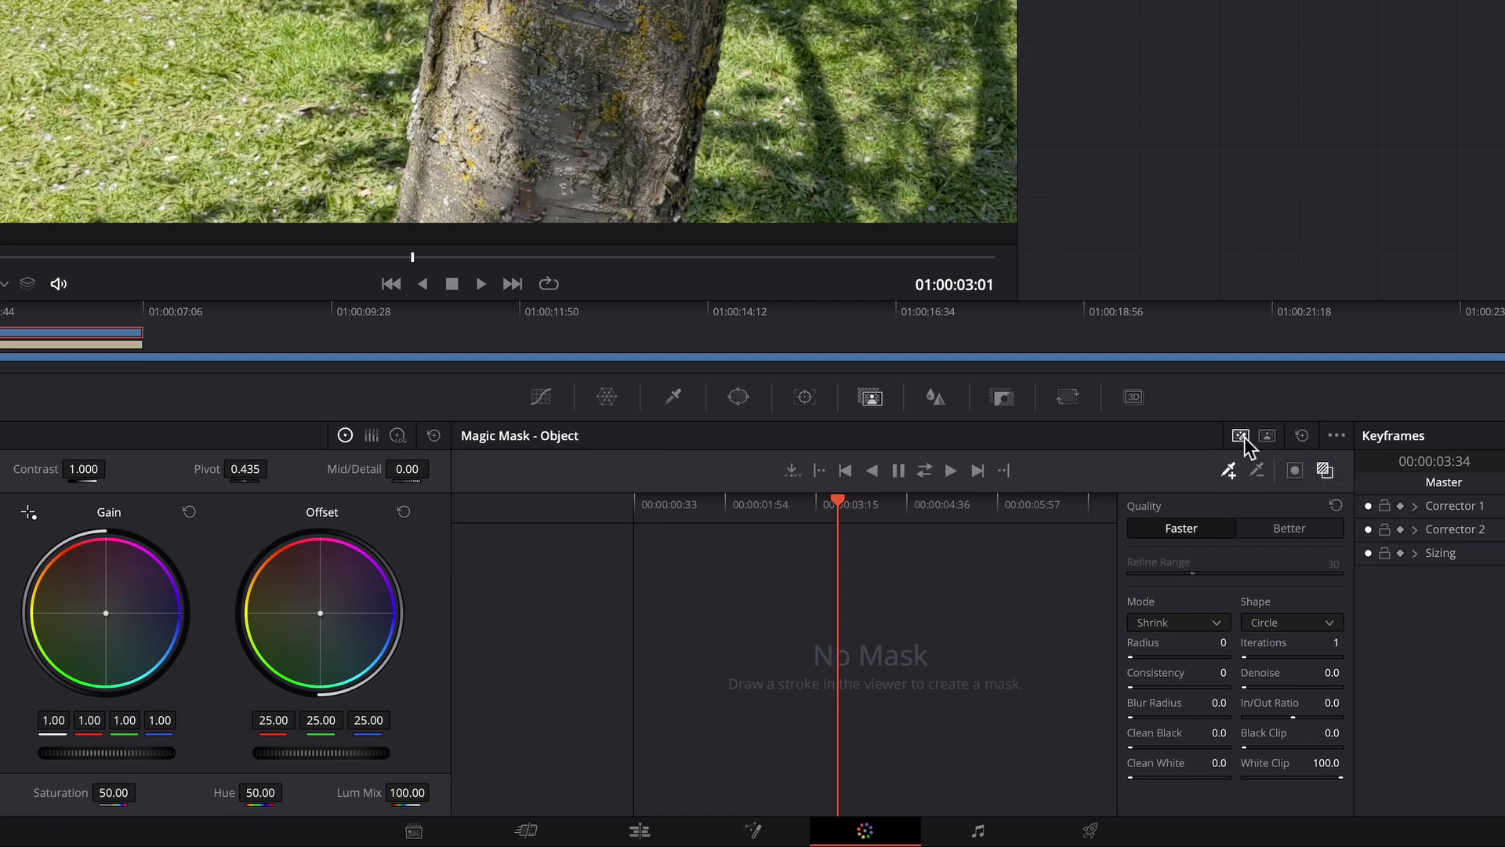
{"action": "mouse_move", "coordinate": [1241, 435]}
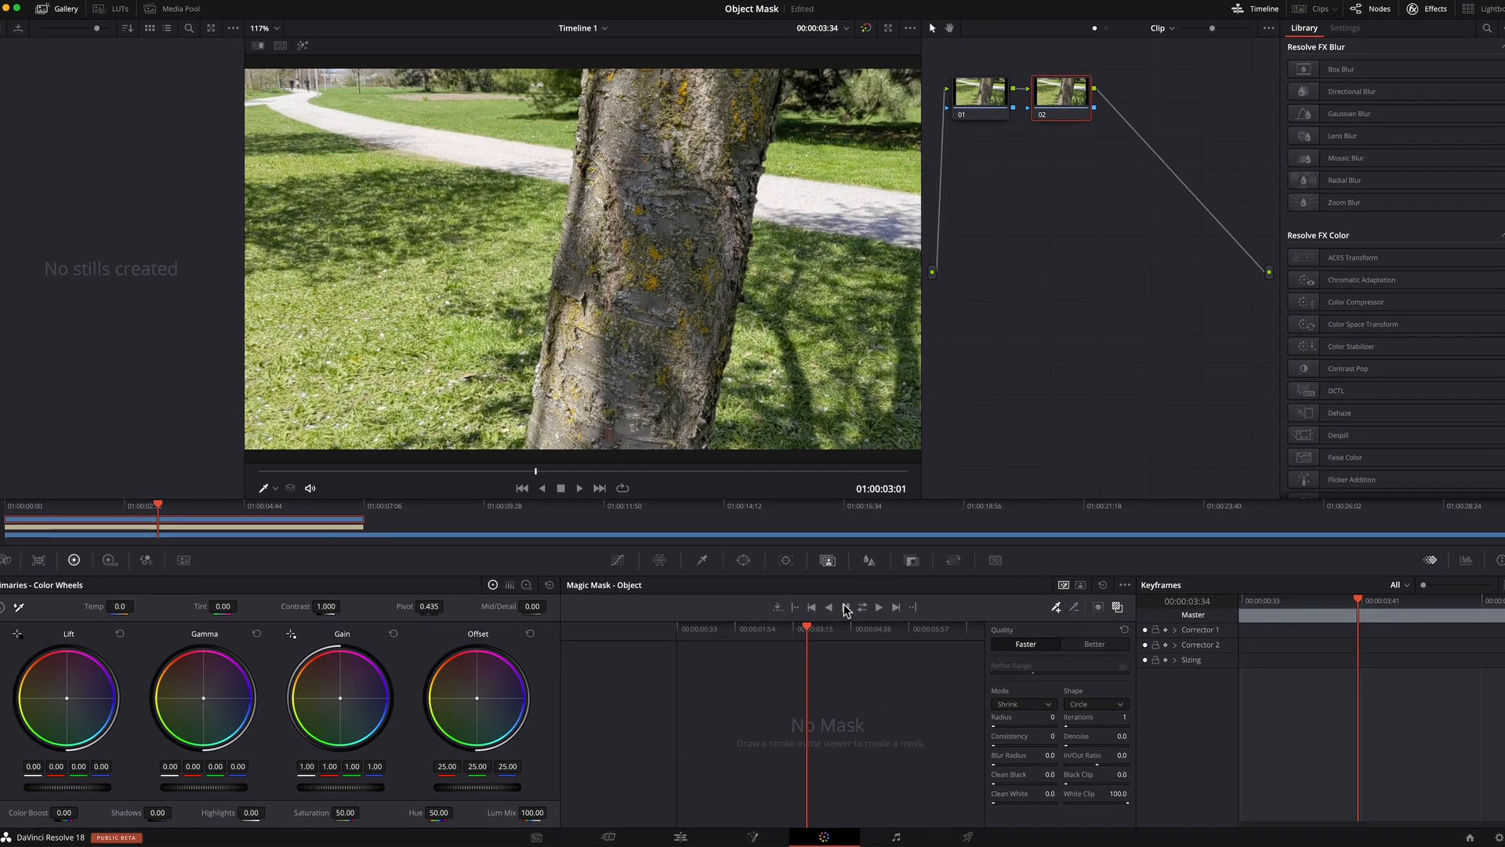
- Return the playhead to the first frame and paint an Object stroke up the tree trunk
{"action": "left_click", "coordinate": [700, 628]}
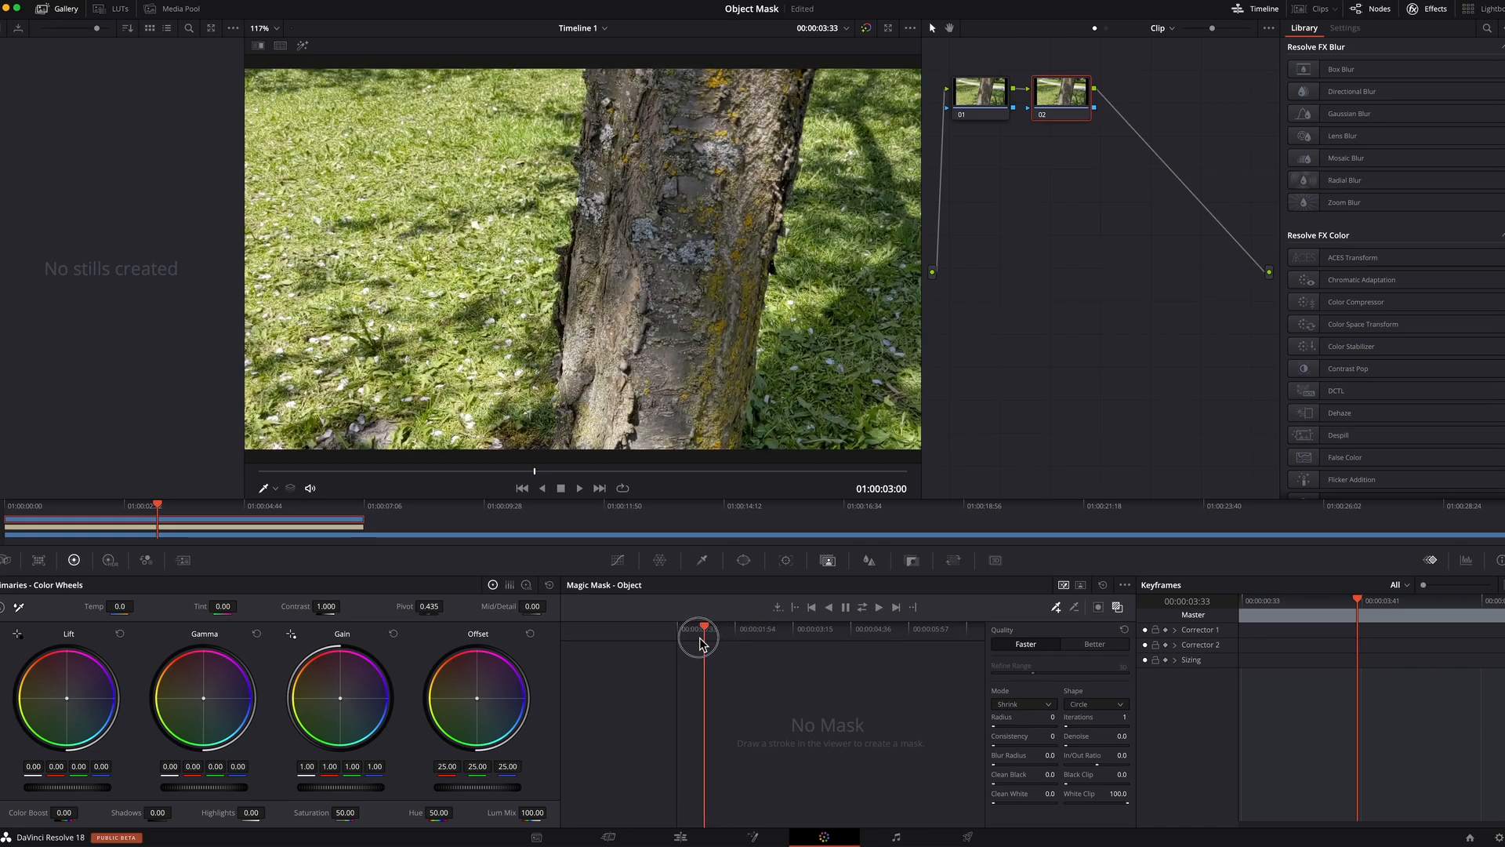
{"action": "left_click_drag", "start_coordinate": [698, 626], "coordinate": [677, 625]}
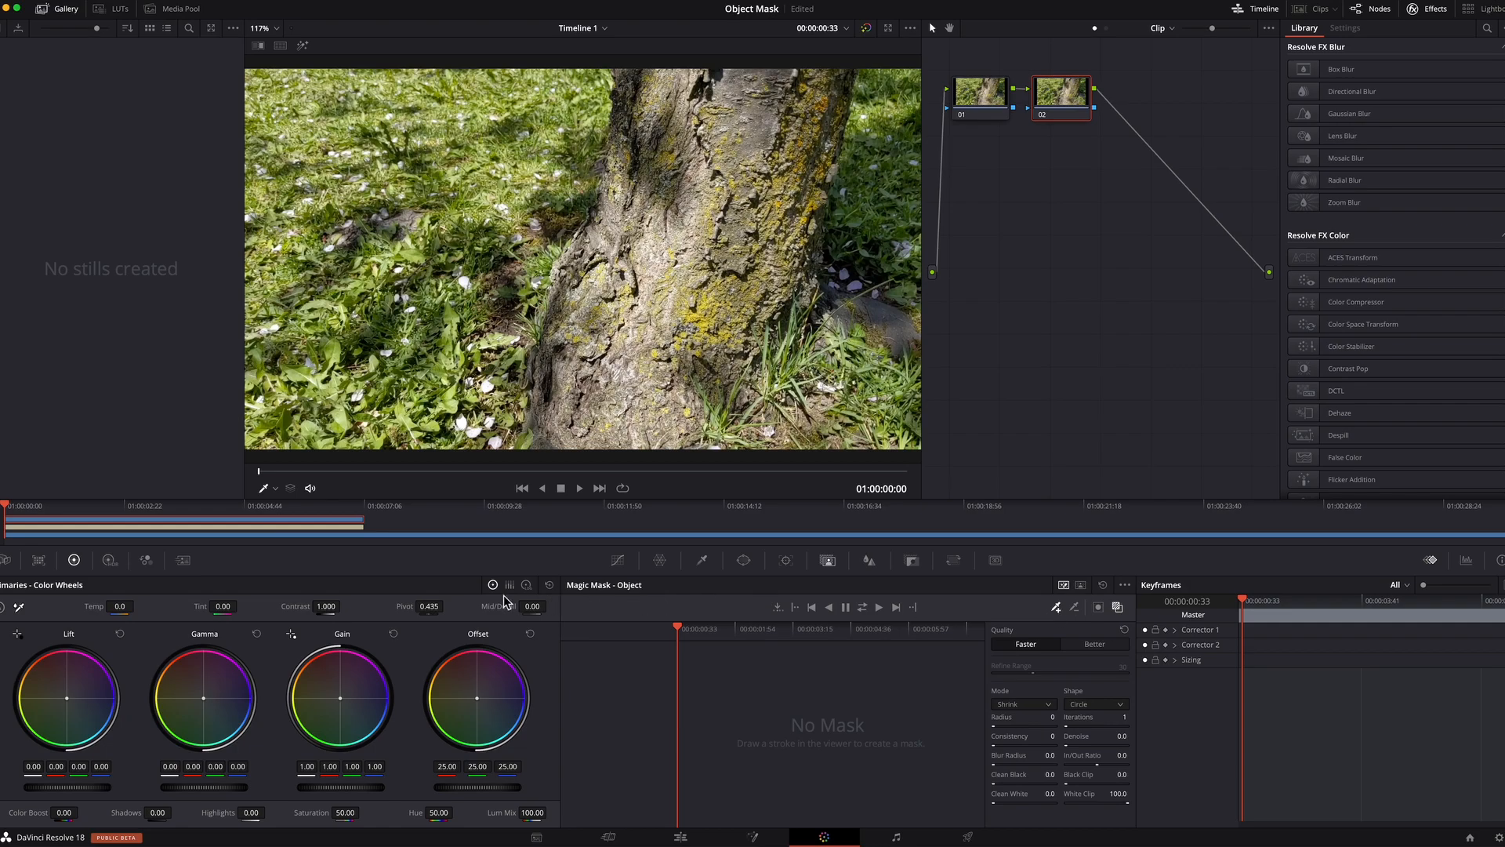
{"action": "mouse_move", "coordinate": [445, 542]}
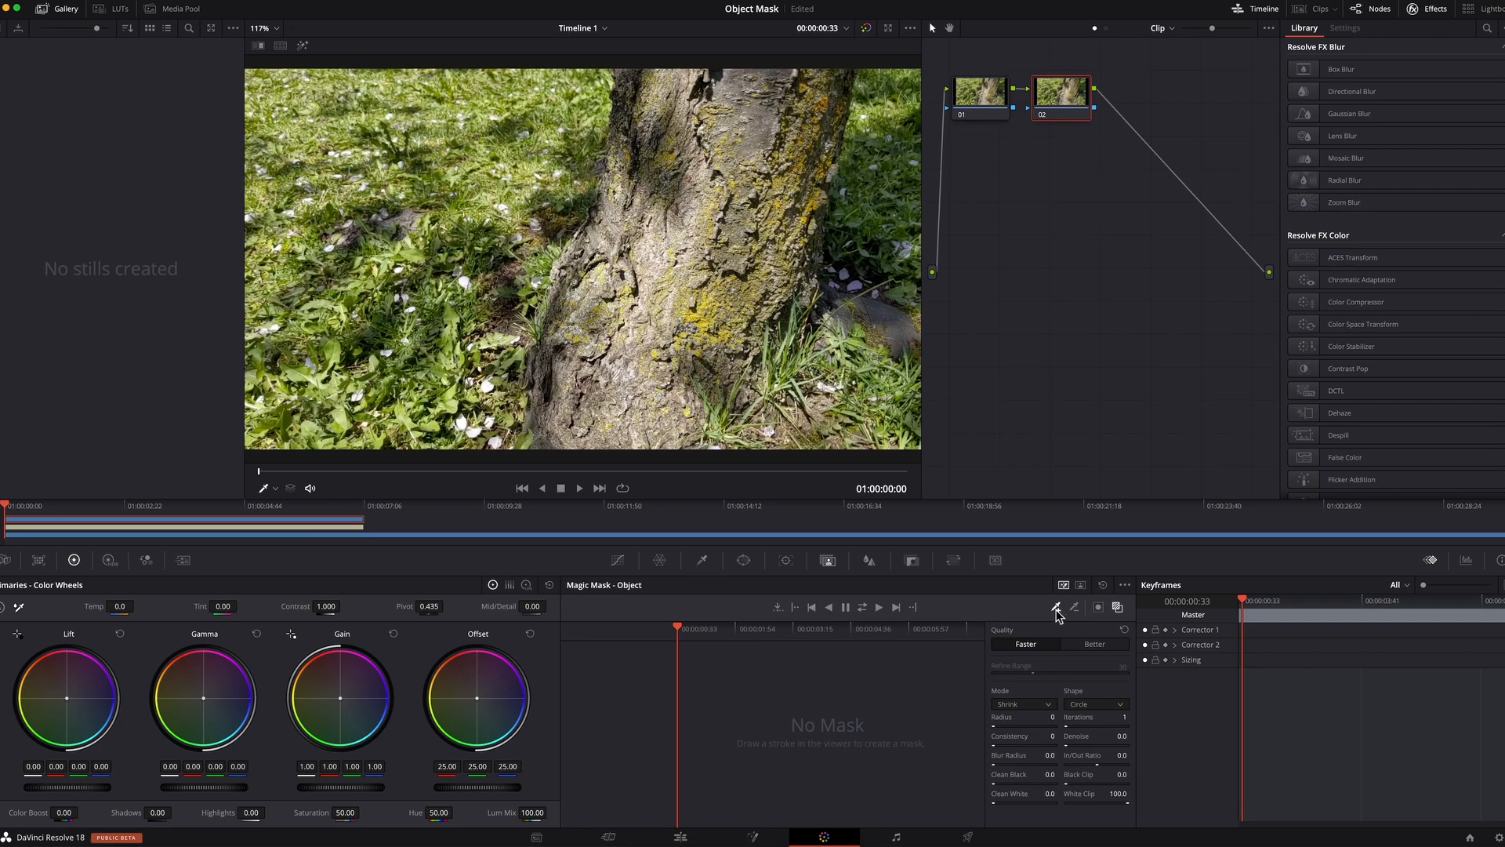
{"action": "mouse_move", "coordinate": [613, 422]}
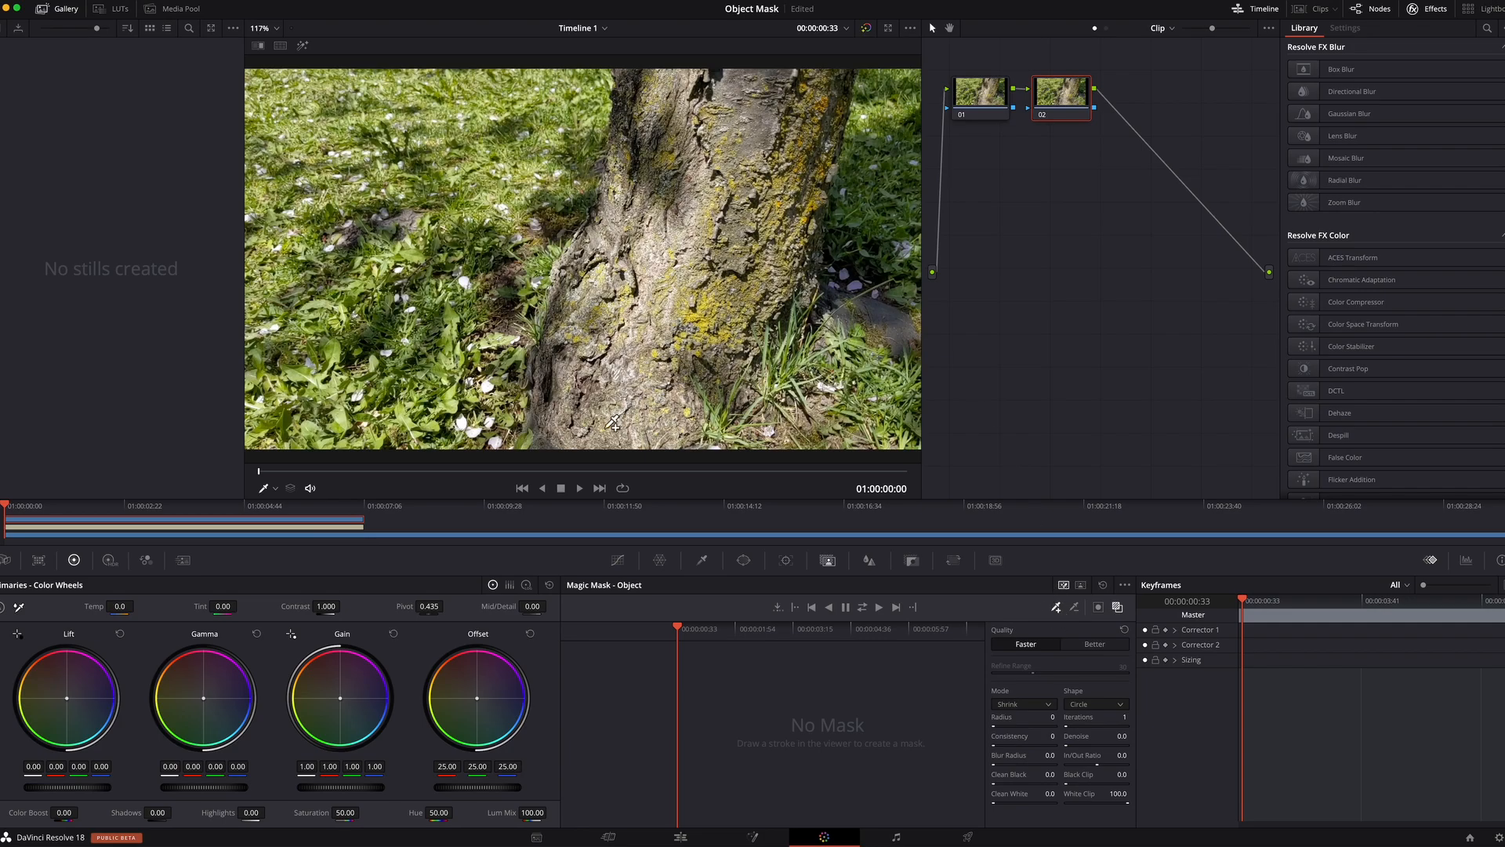
{"action": "left_click_drag", "start_coordinate": [613, 424], "coordinate": [726, 73]}
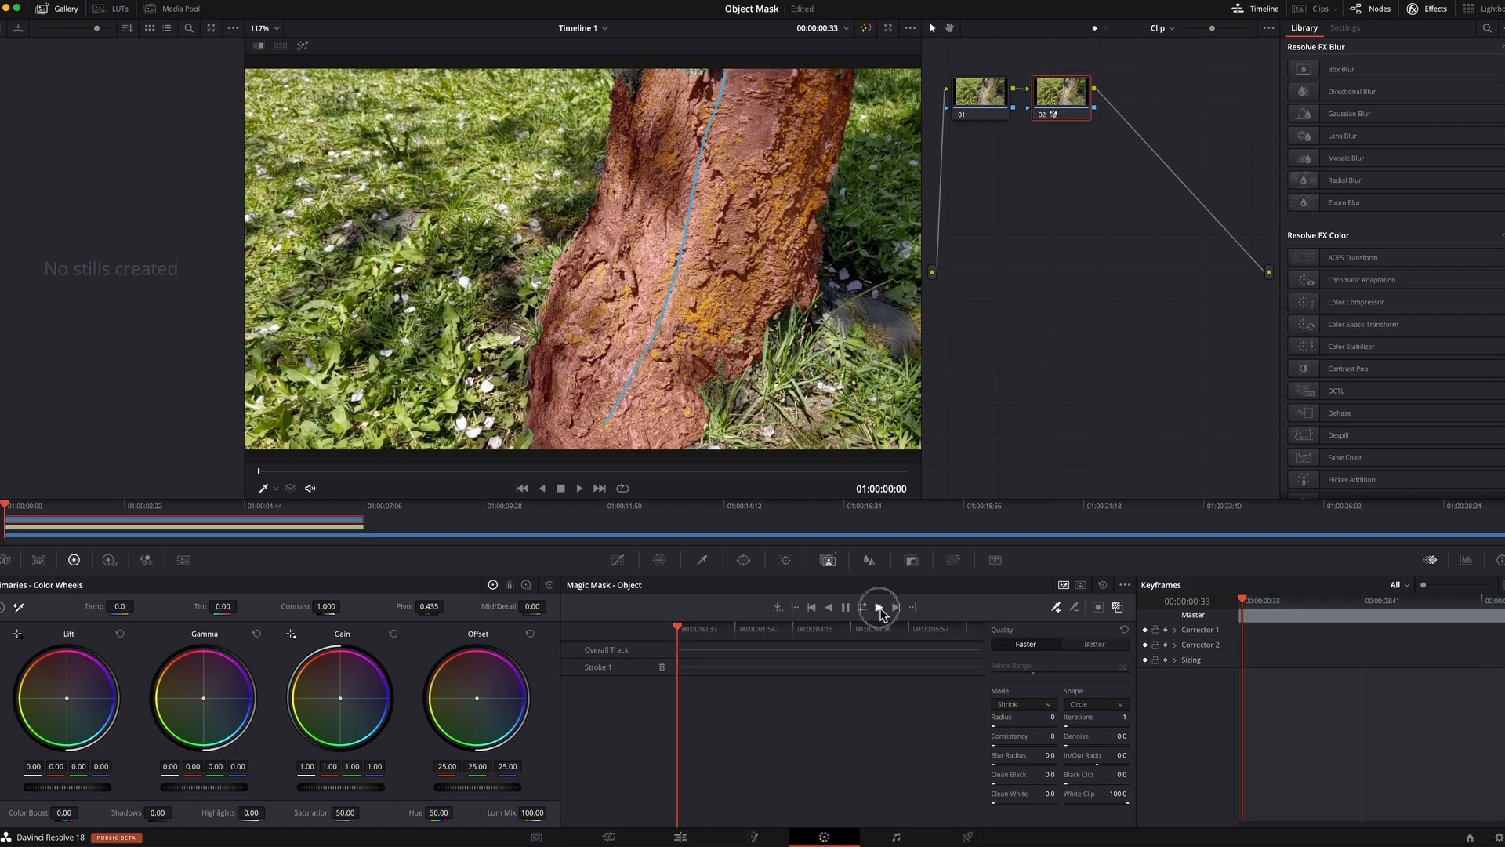
- Run Track Forward on the trunk mask until it reaches the clip's end
{"action": "left_click", "coordinate": [878, 606]}
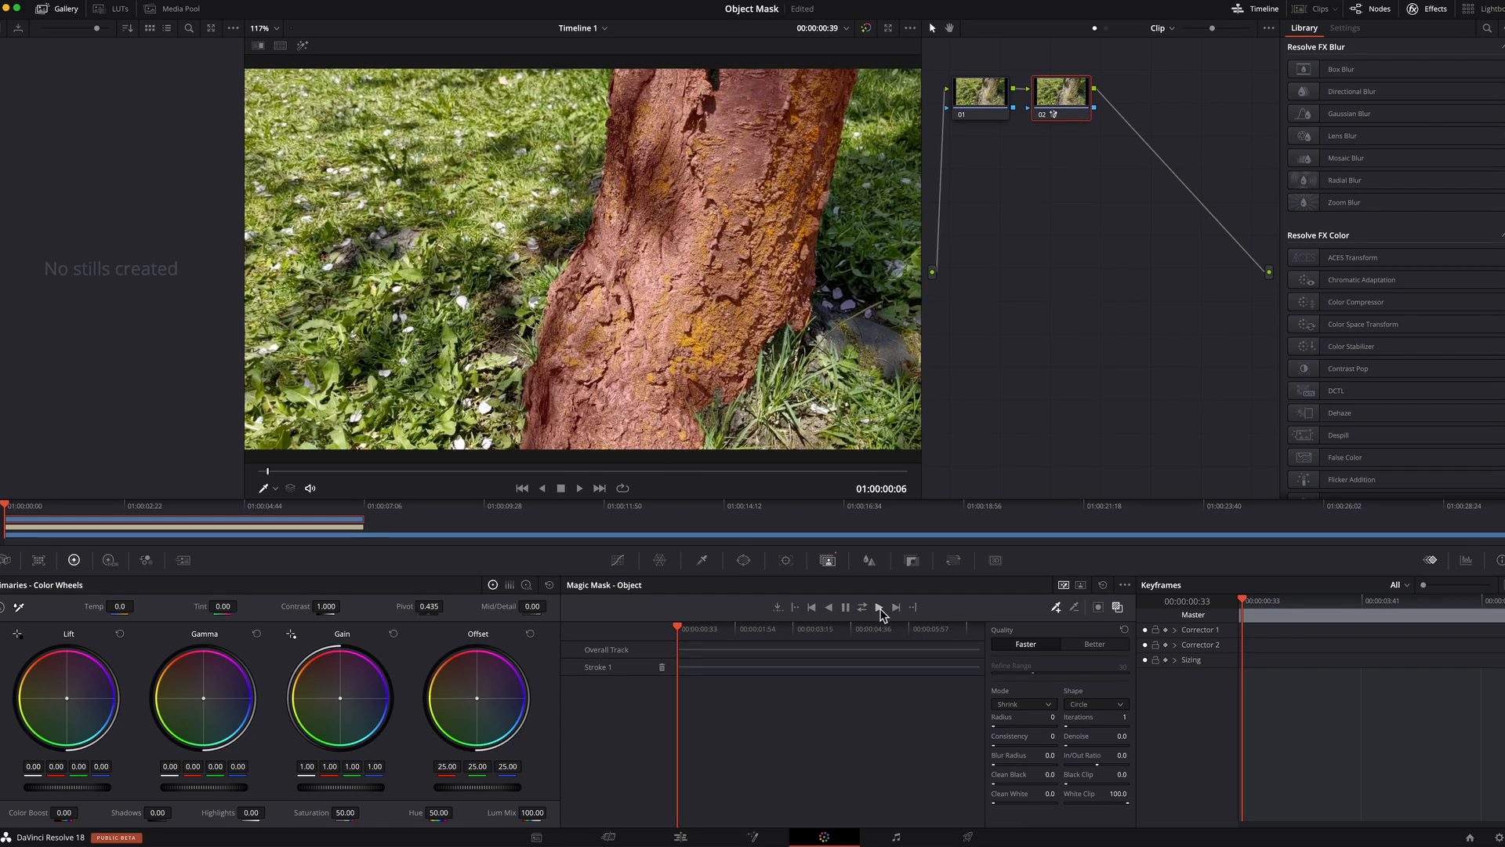
{"action": "left_click", "coordinate": [877, 608]}
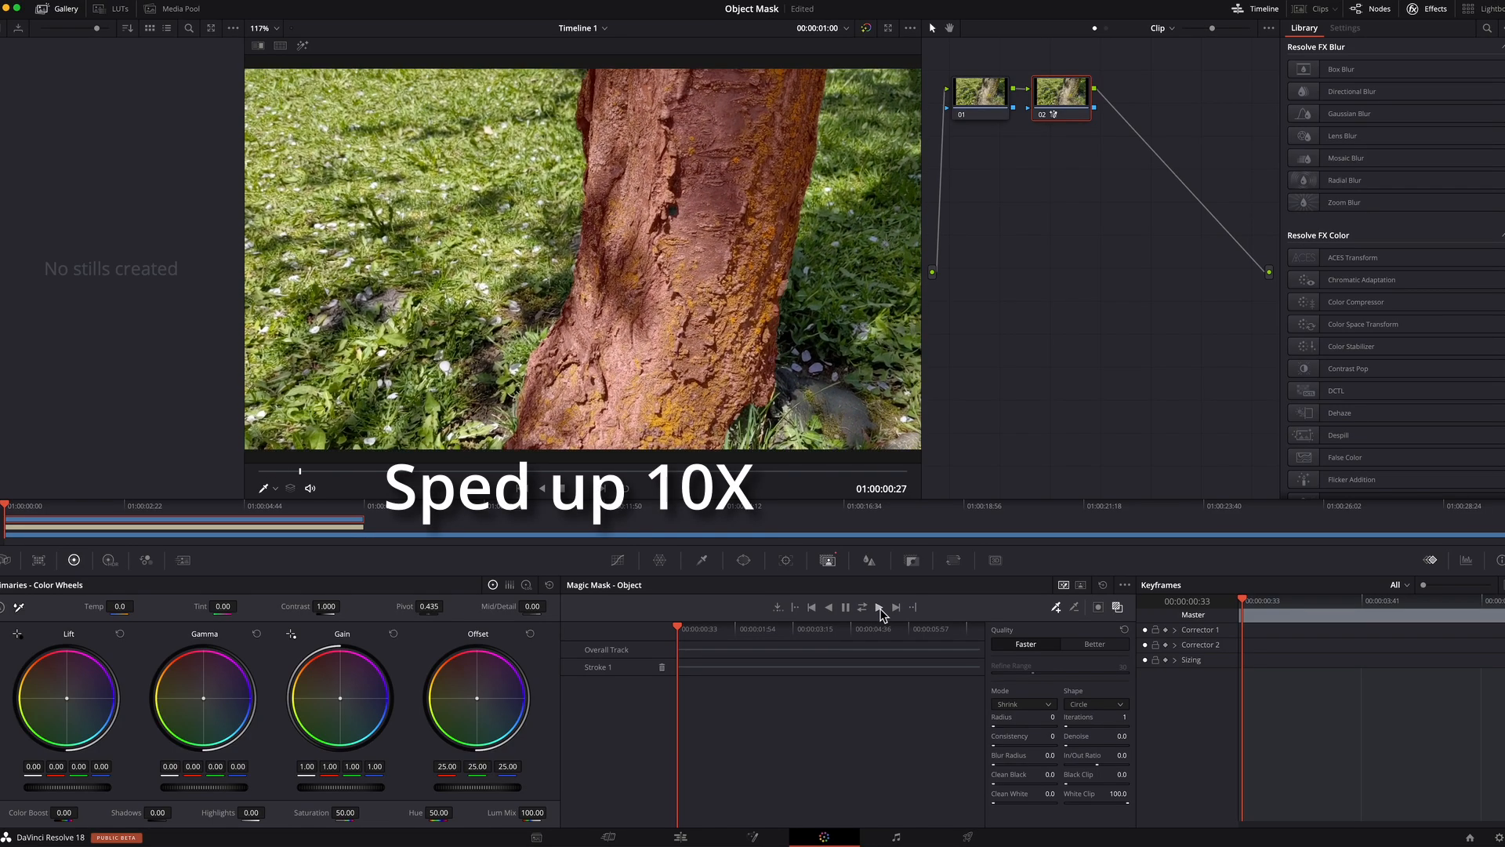
{"action": "left_click", "coordinate": [878, 607]}
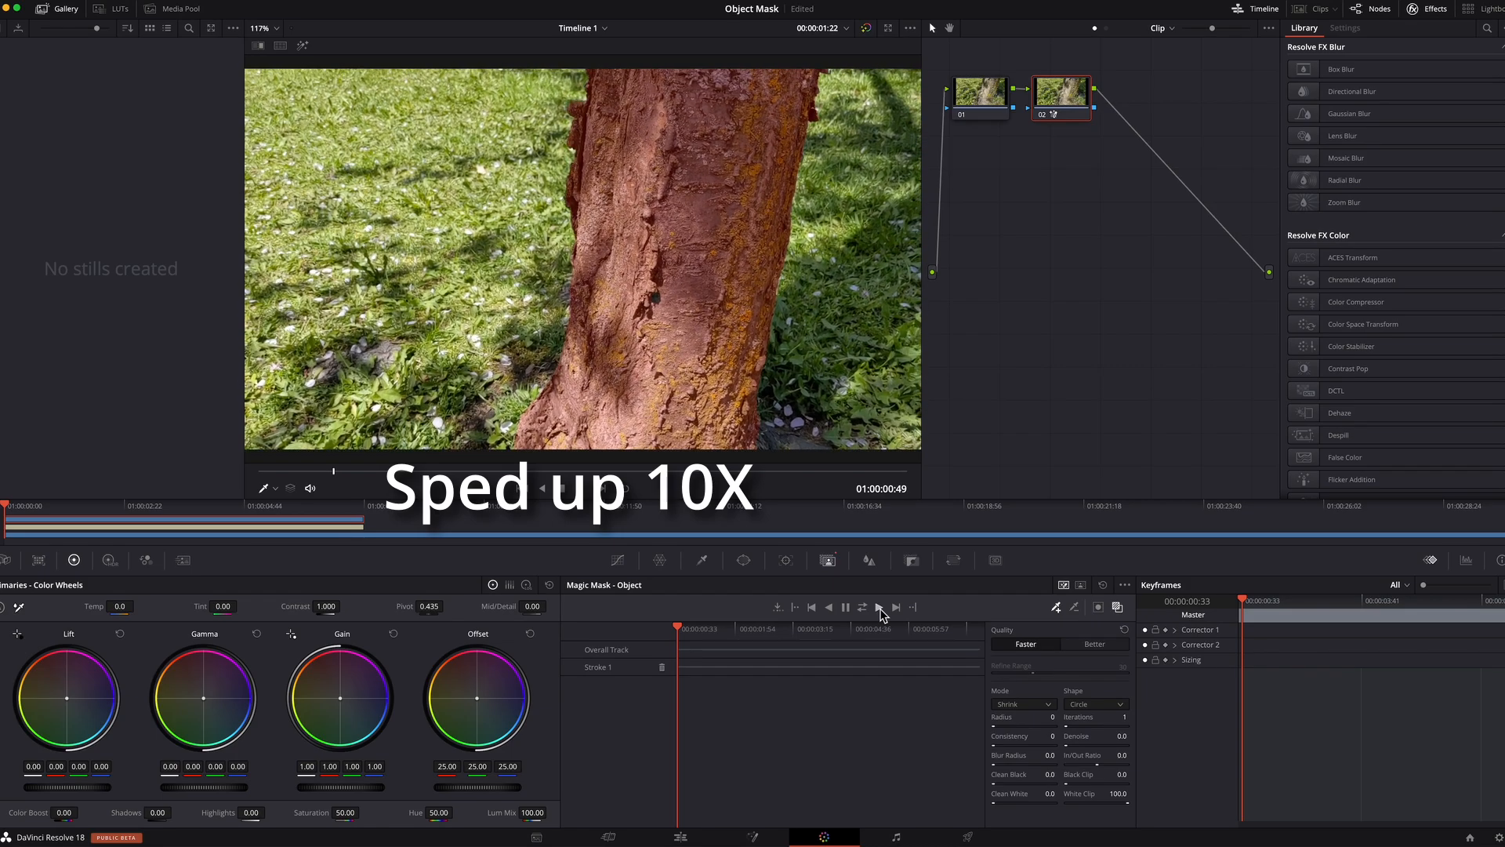
{"action": "left_click", "coordinate": [877, 606]}
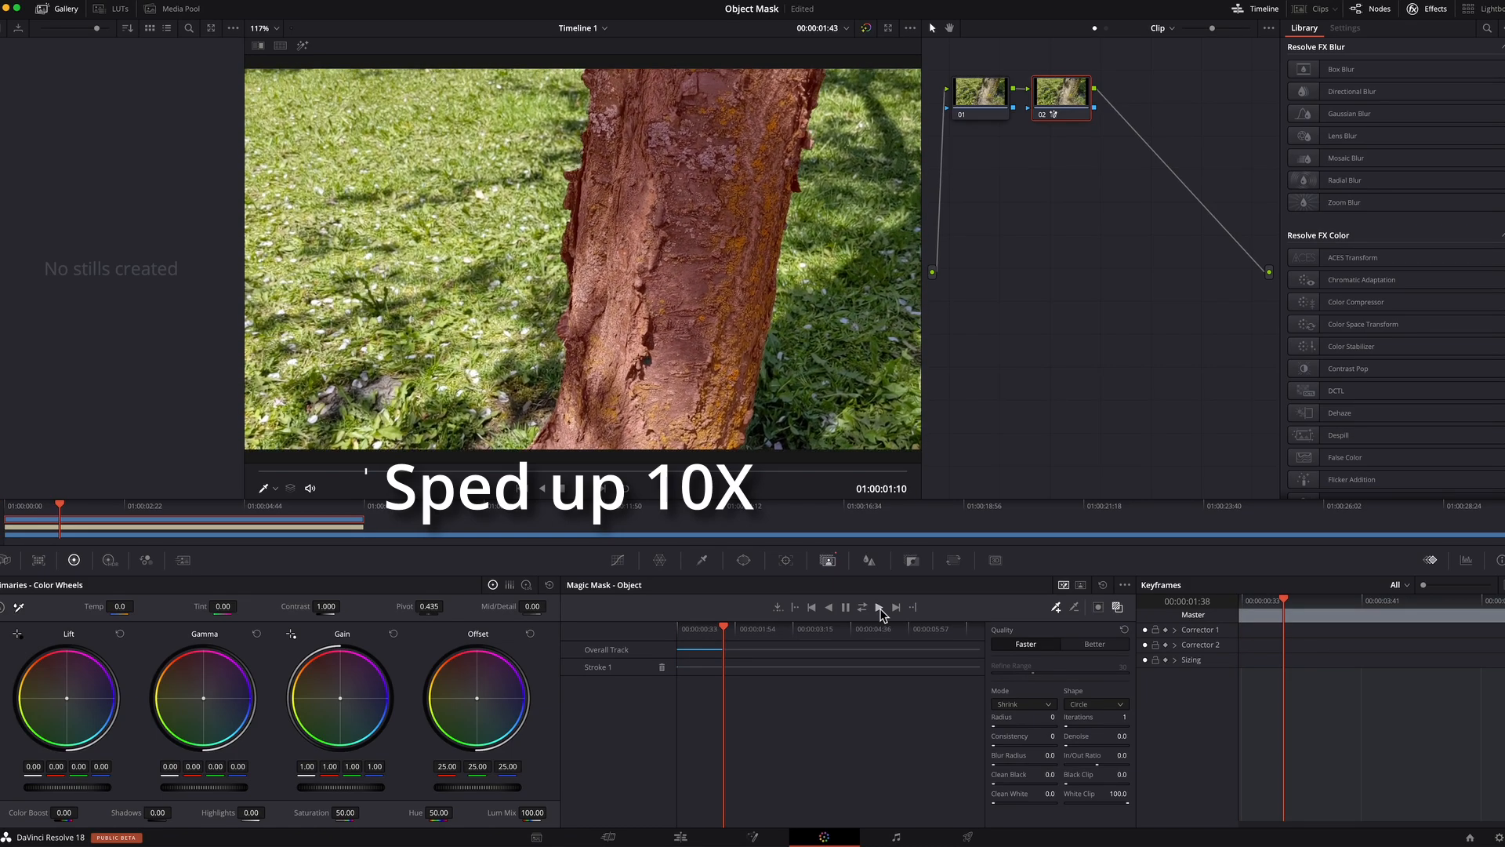
{"action": "left_click", "coordinate": [878, 607]}
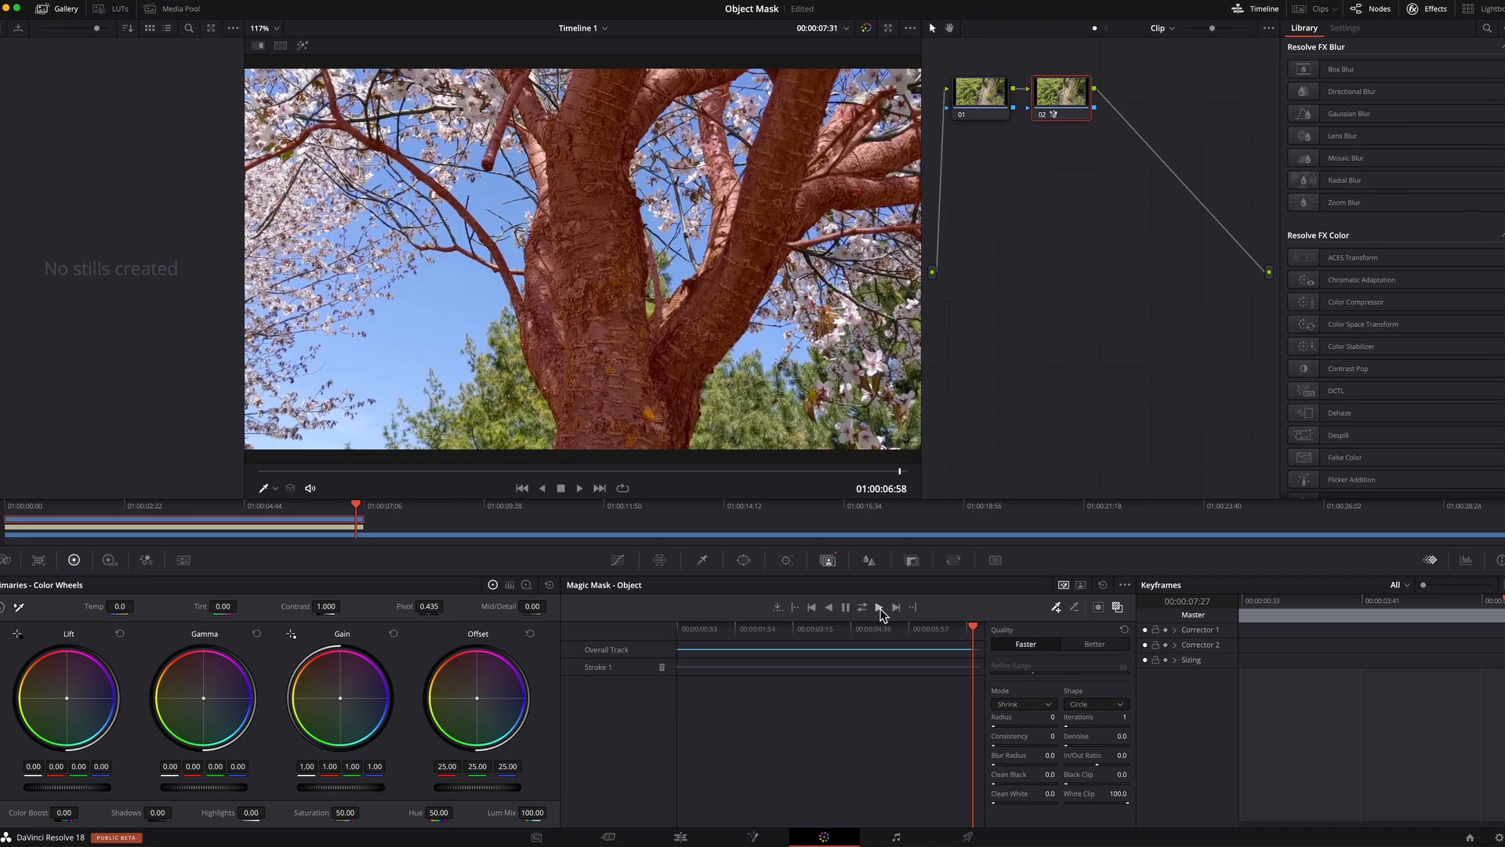
{"action": "left_click", "coordinate": [578, 488]}
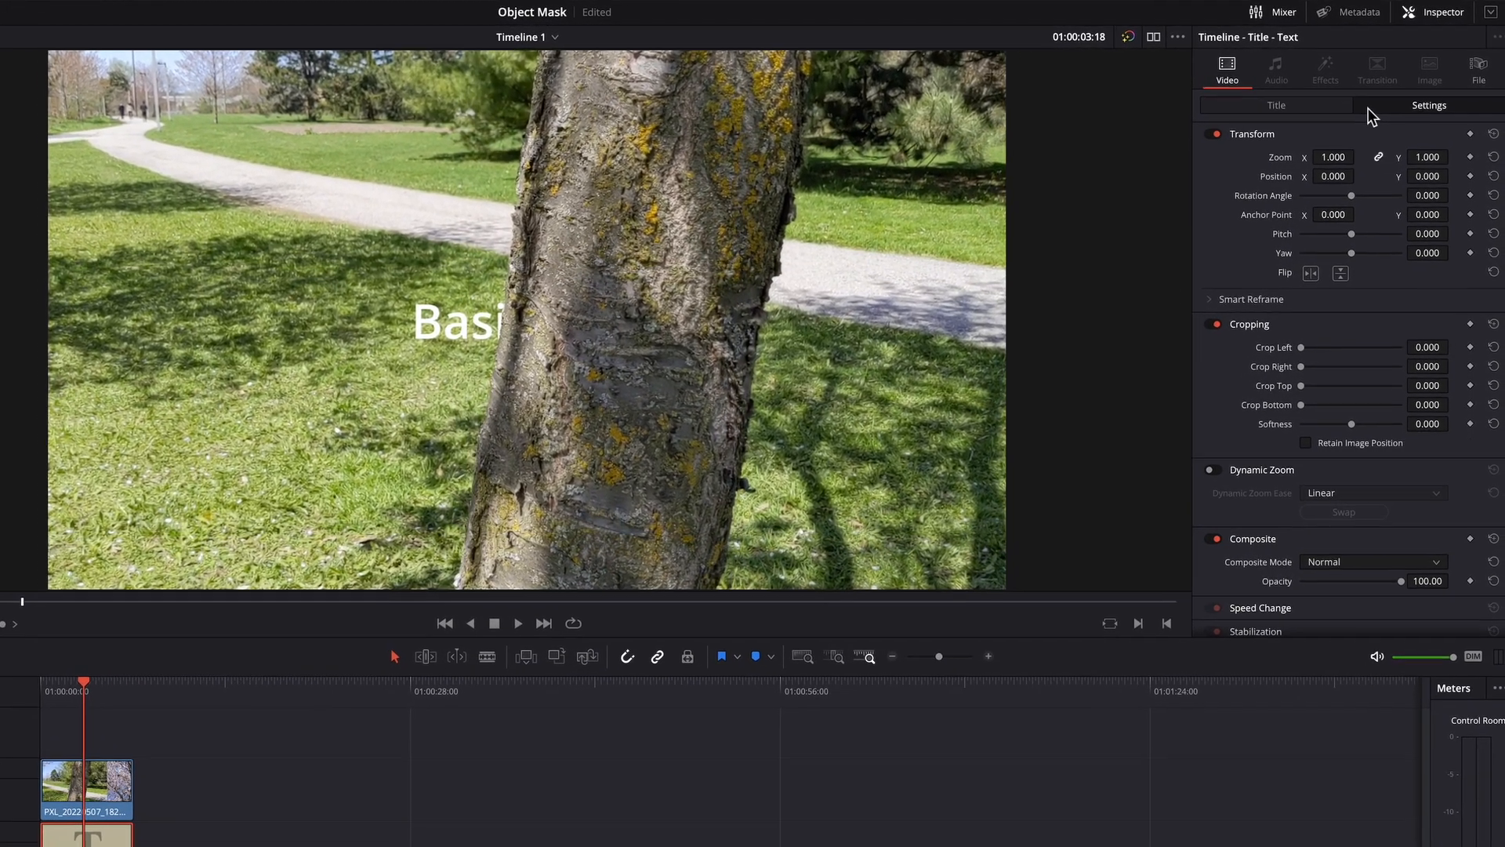
- Replace 'Basic Title' with 'Cherry Blossom at Sussex Park' and raise Size from 96 to 126
{"action": "left_click", "coordinate": [1274, 104]}
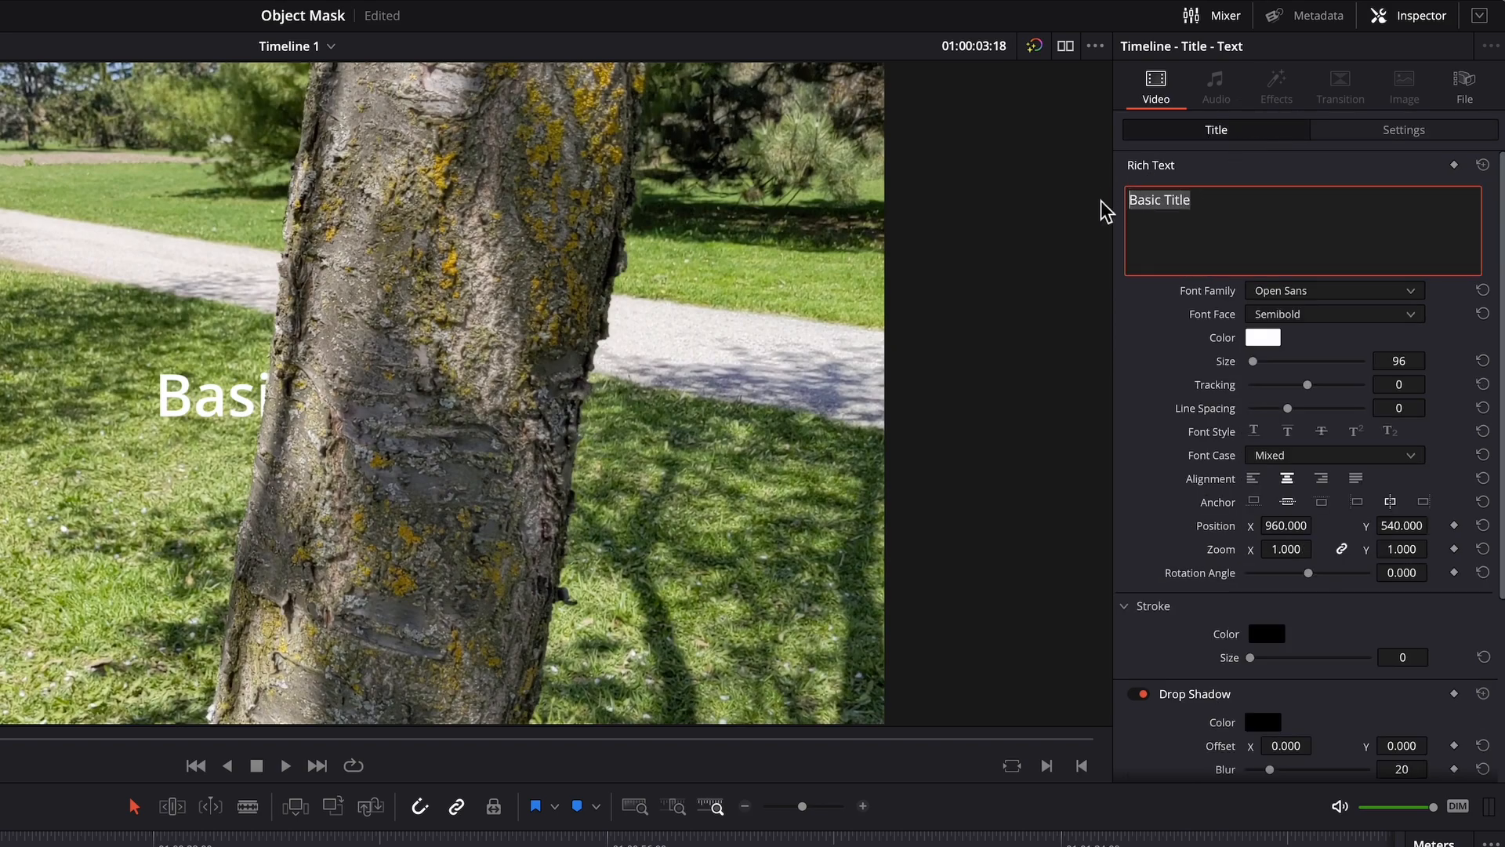
{"action": "type", "text": "Cherry B"}
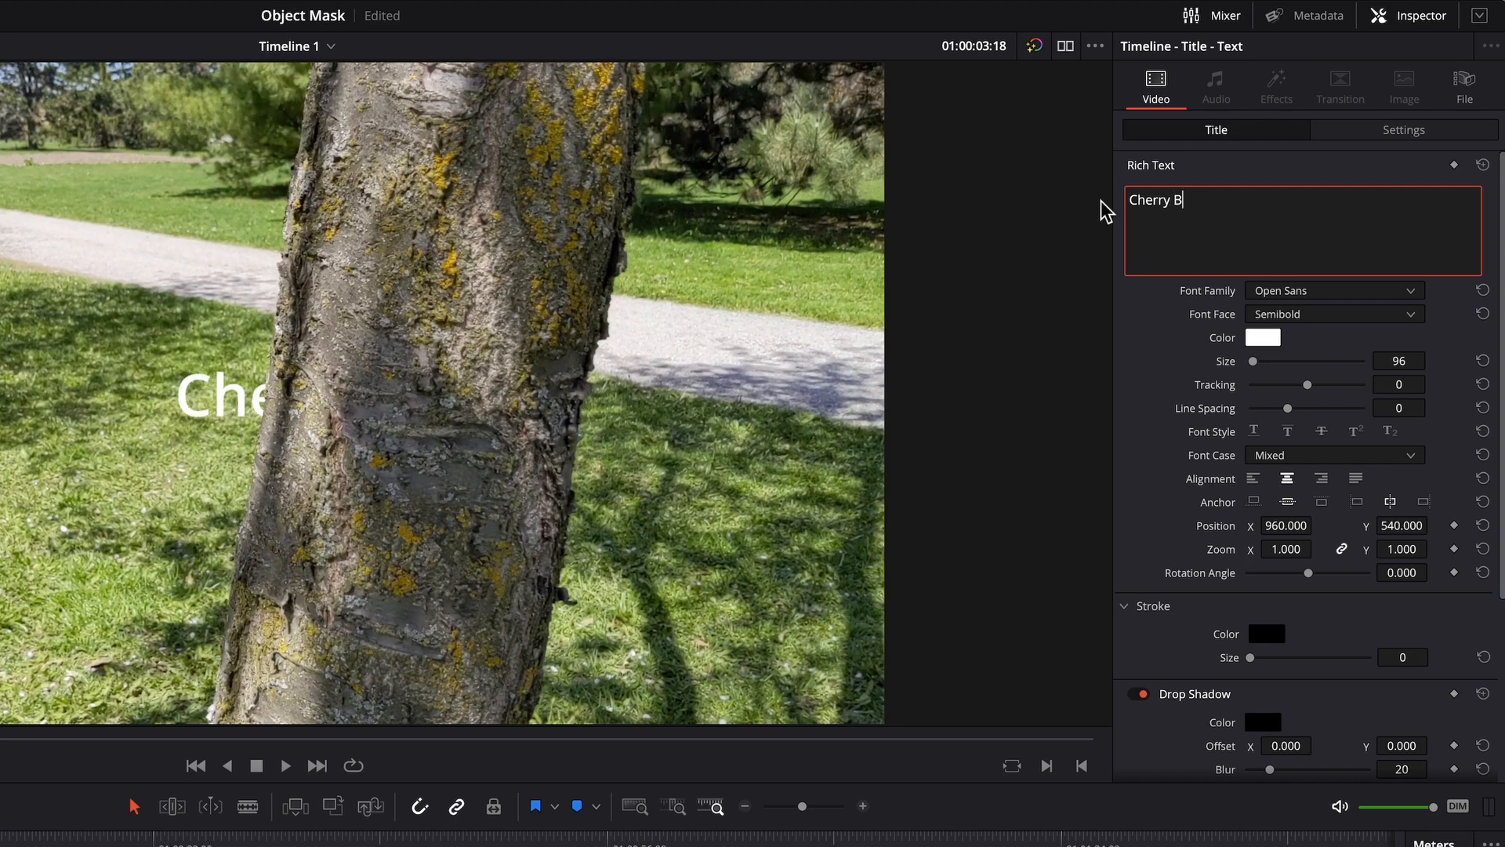
{"action": "type", "text": "lossom at Su"}
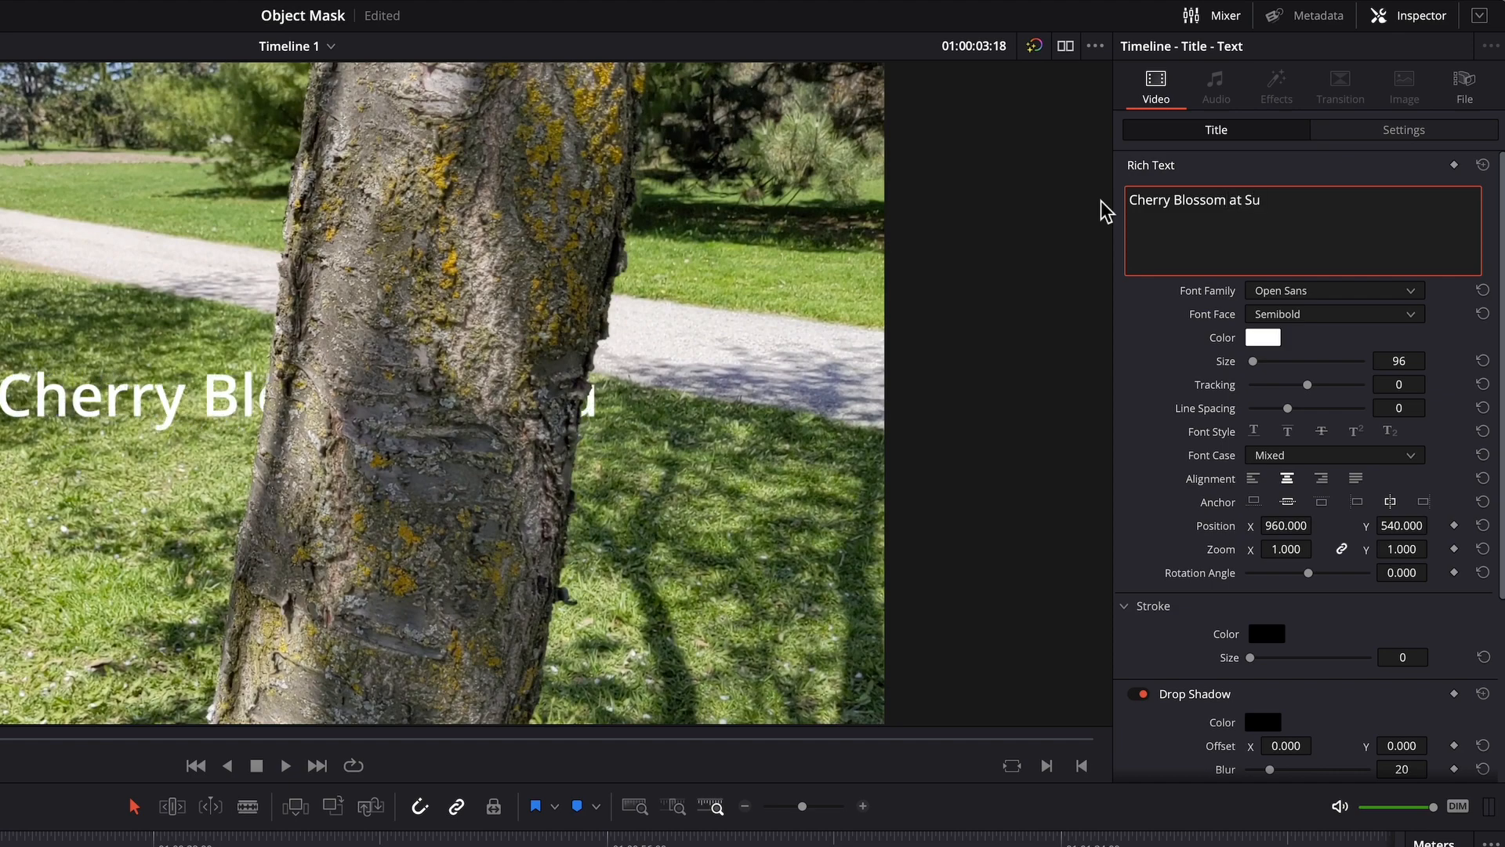
{"action": "type", "text": "ssex Park"}
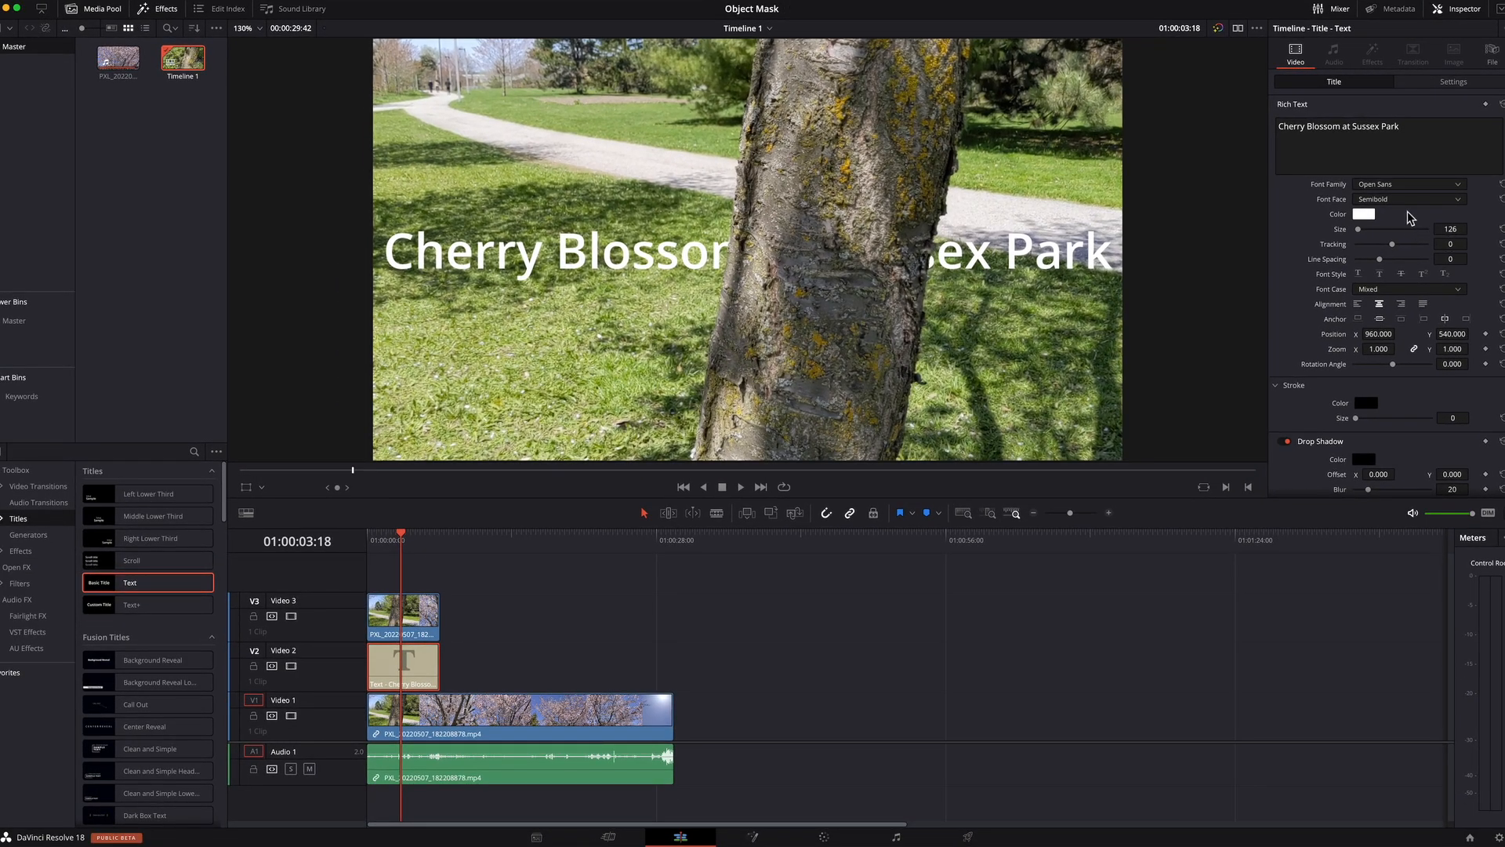
{"action": "mouse_move", "coordinate": [414, 542]}
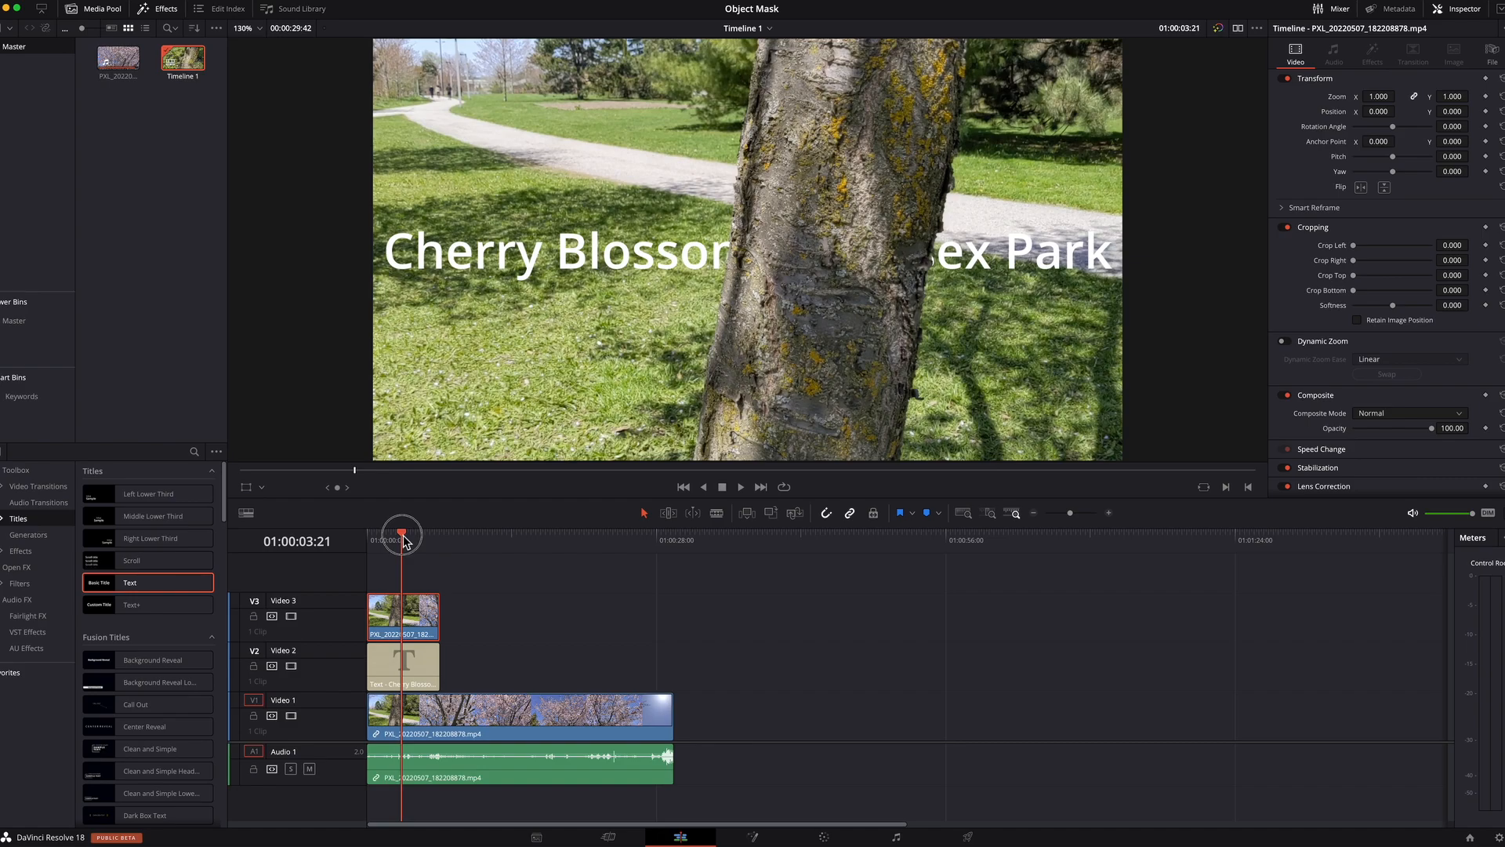
- Keyframe the title's Position X at 2762 at the start, then move it to about 918
{"action": "left_click_drag", "start_coordinate": [402, 534], "coordinate": [368, 535]}
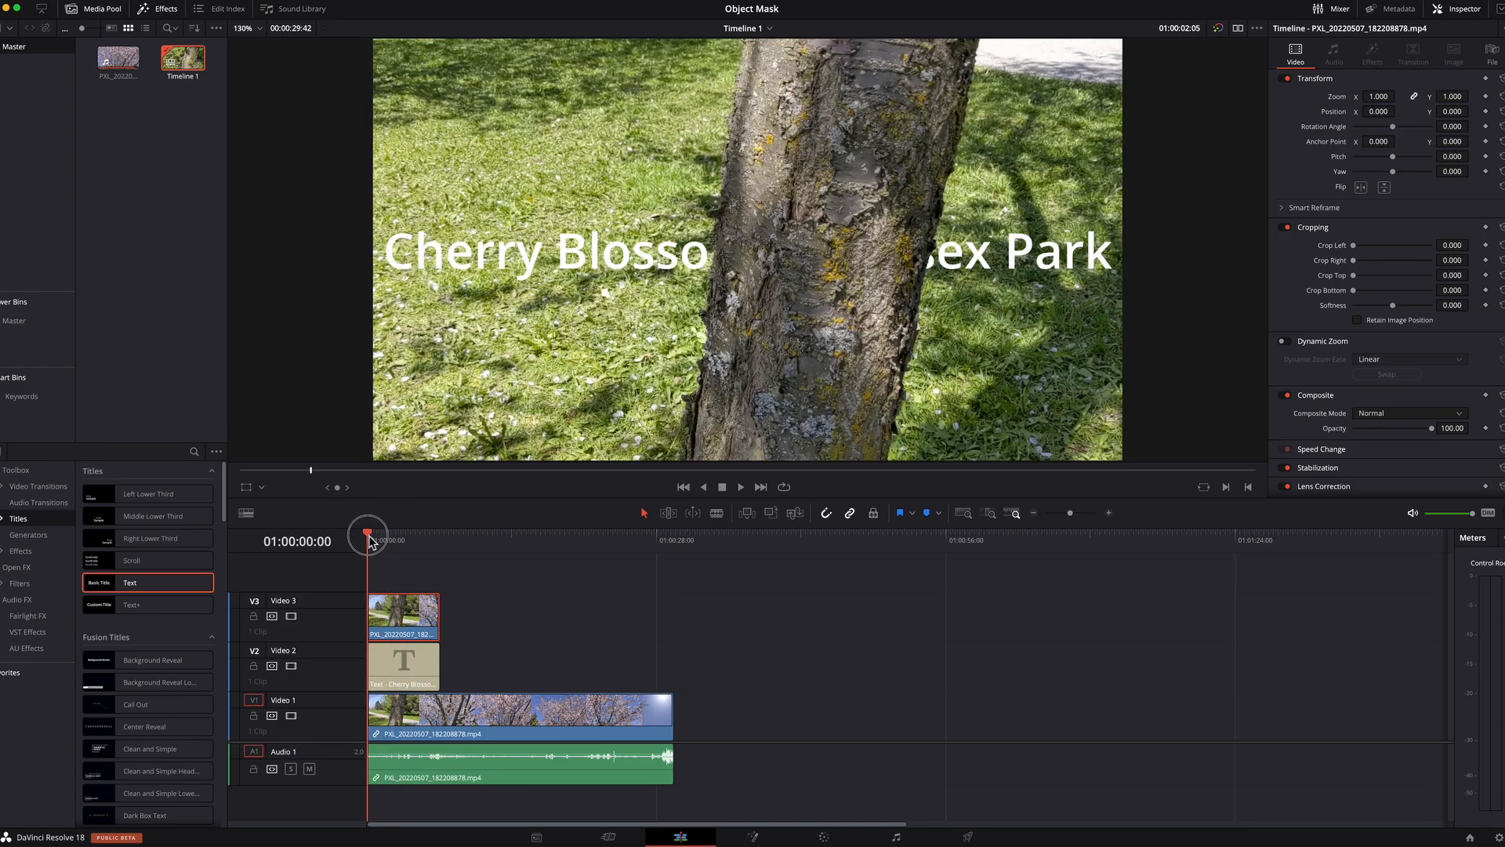
{"action": "left_click", "coordinate": [402, 666]}
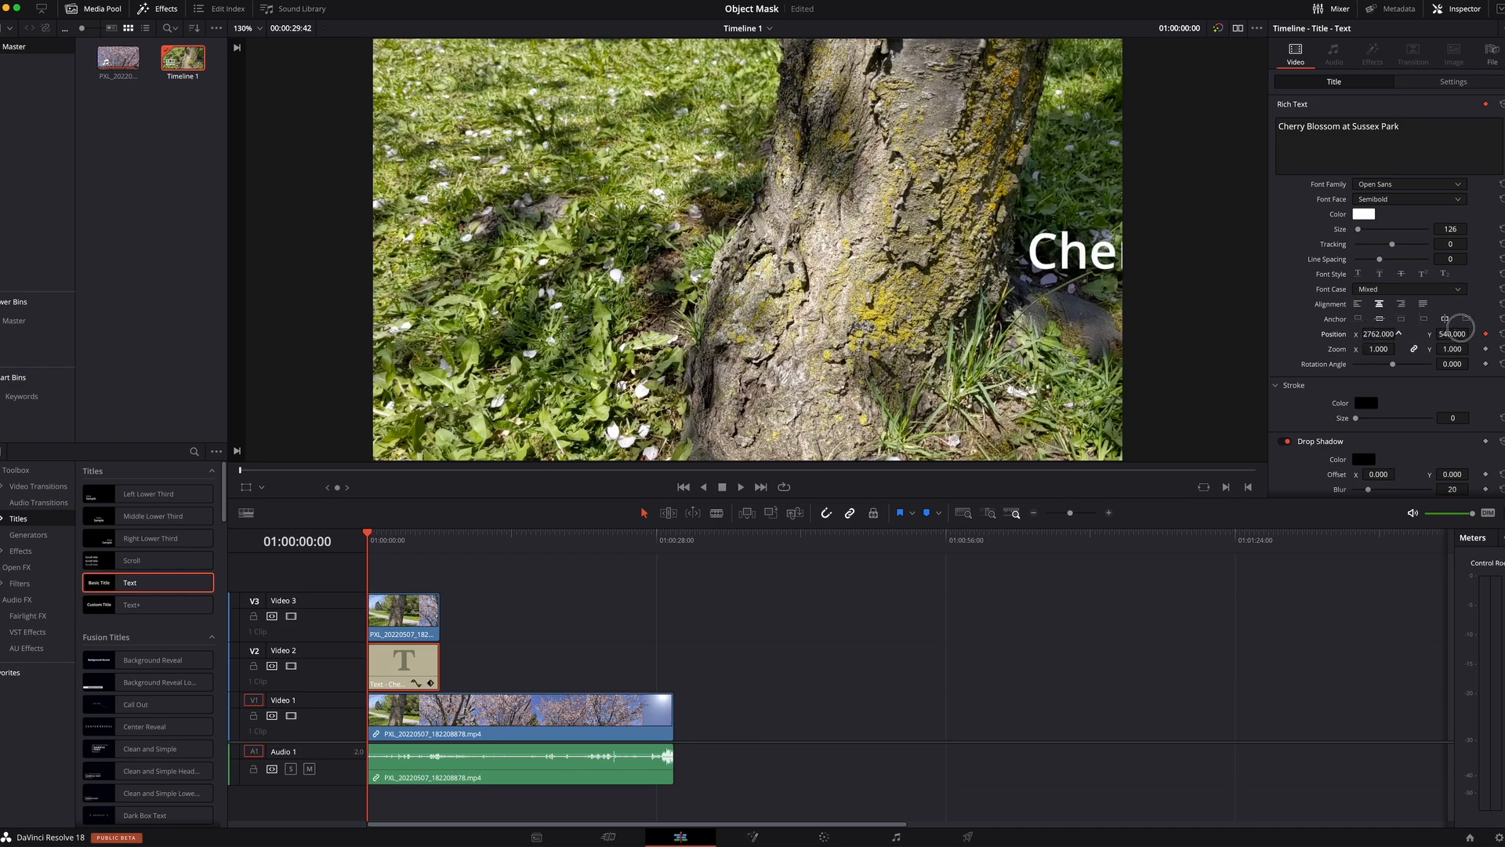
{"action": "left_click_drag", "start_coordinate": [1378, 333], "coordinate": [1397, 333]}
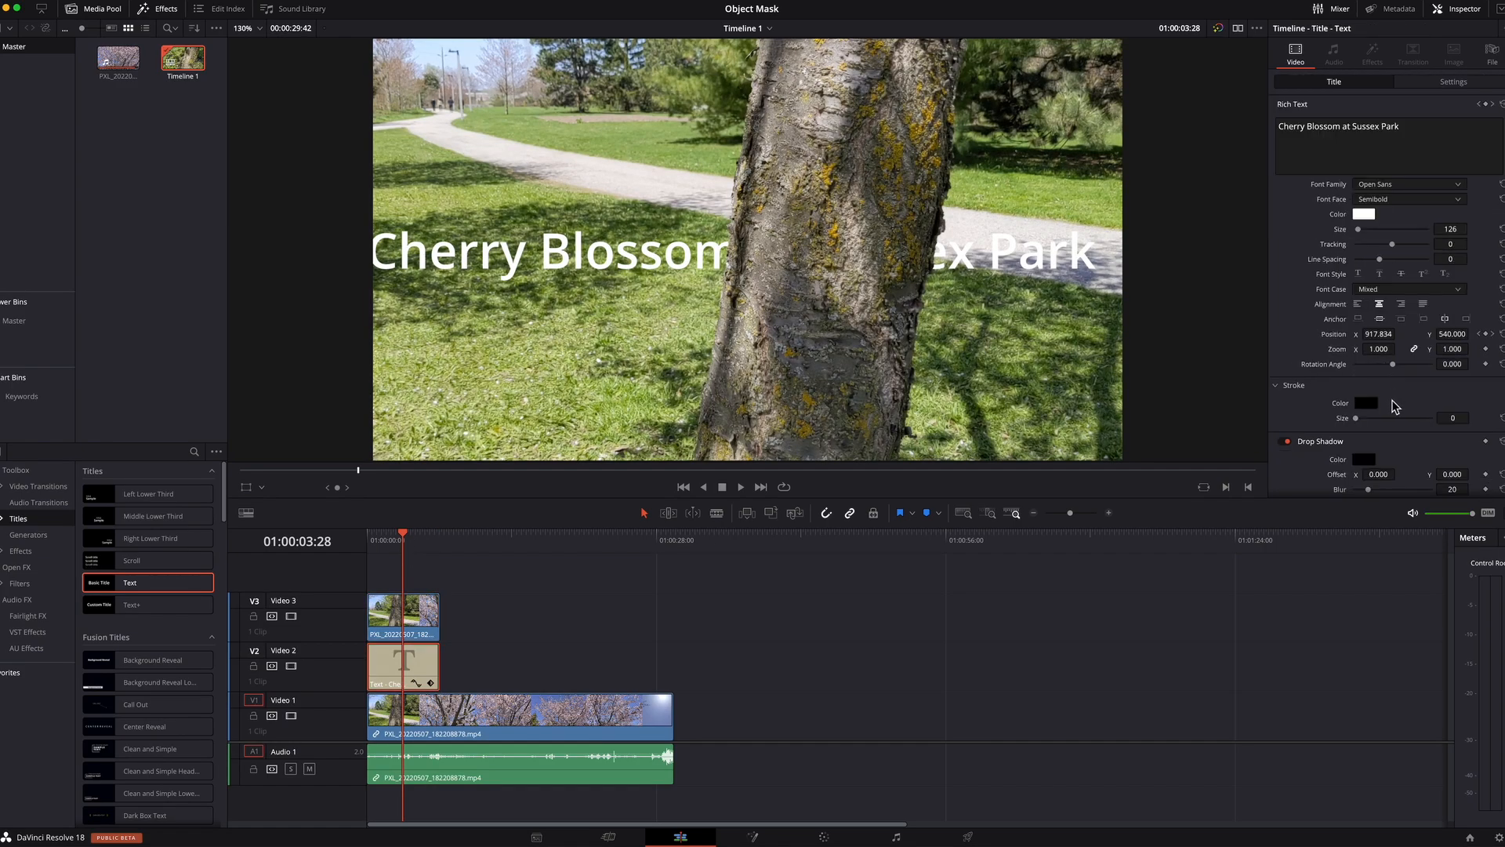
- Set the title's drop shadow Offset X to 12 and Offset Y to -10
{"action": "left_click_drag", "start_coordinate": [1377, 474], "coordinate": [1403, 475]}
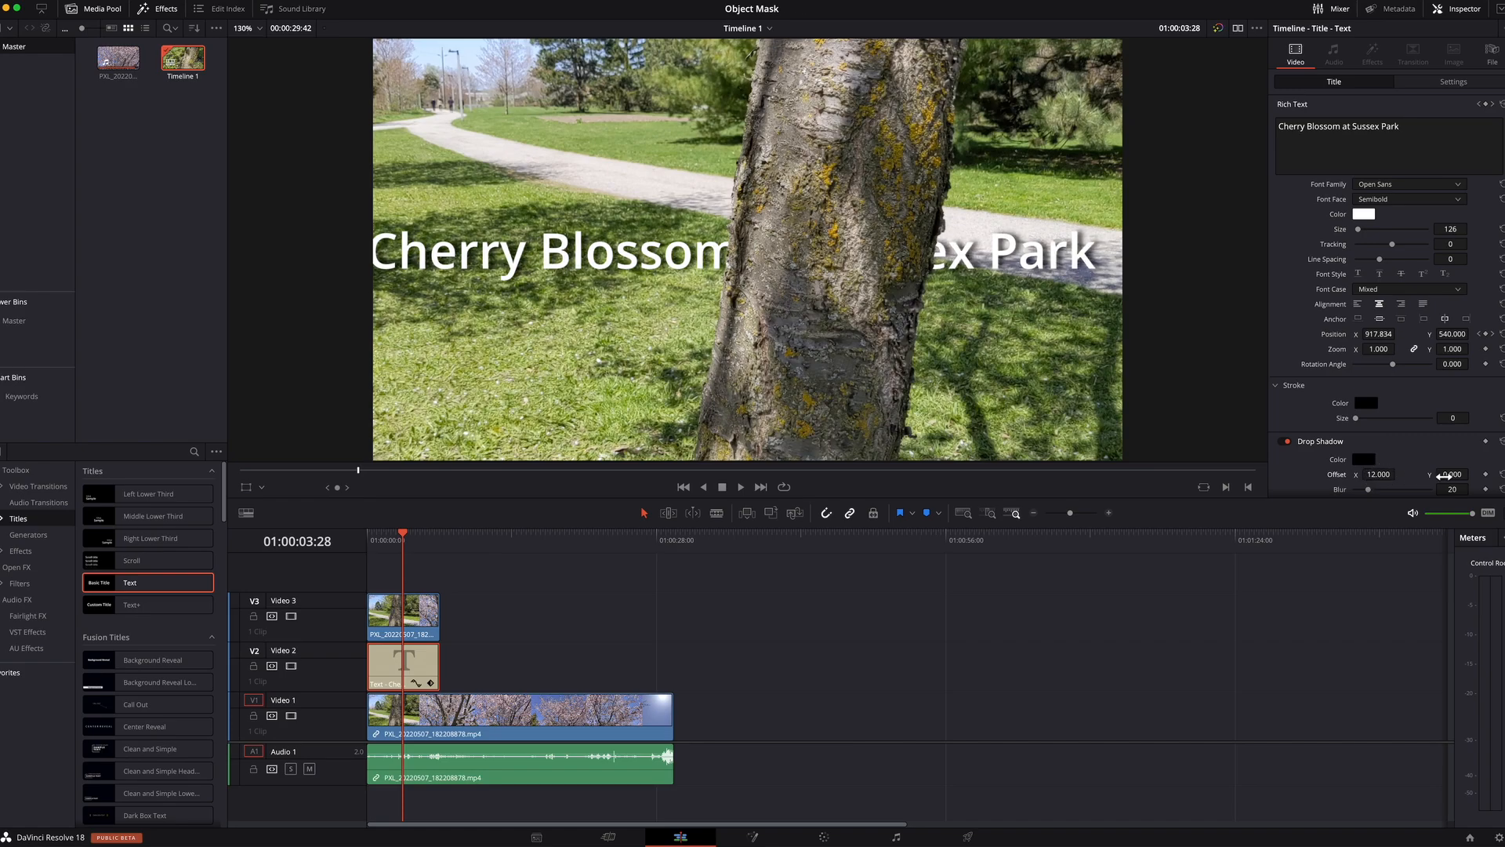
{"action": "left_click_drag", "start_coordinate": [1451, 475], "coordinate": [1451, 500]}
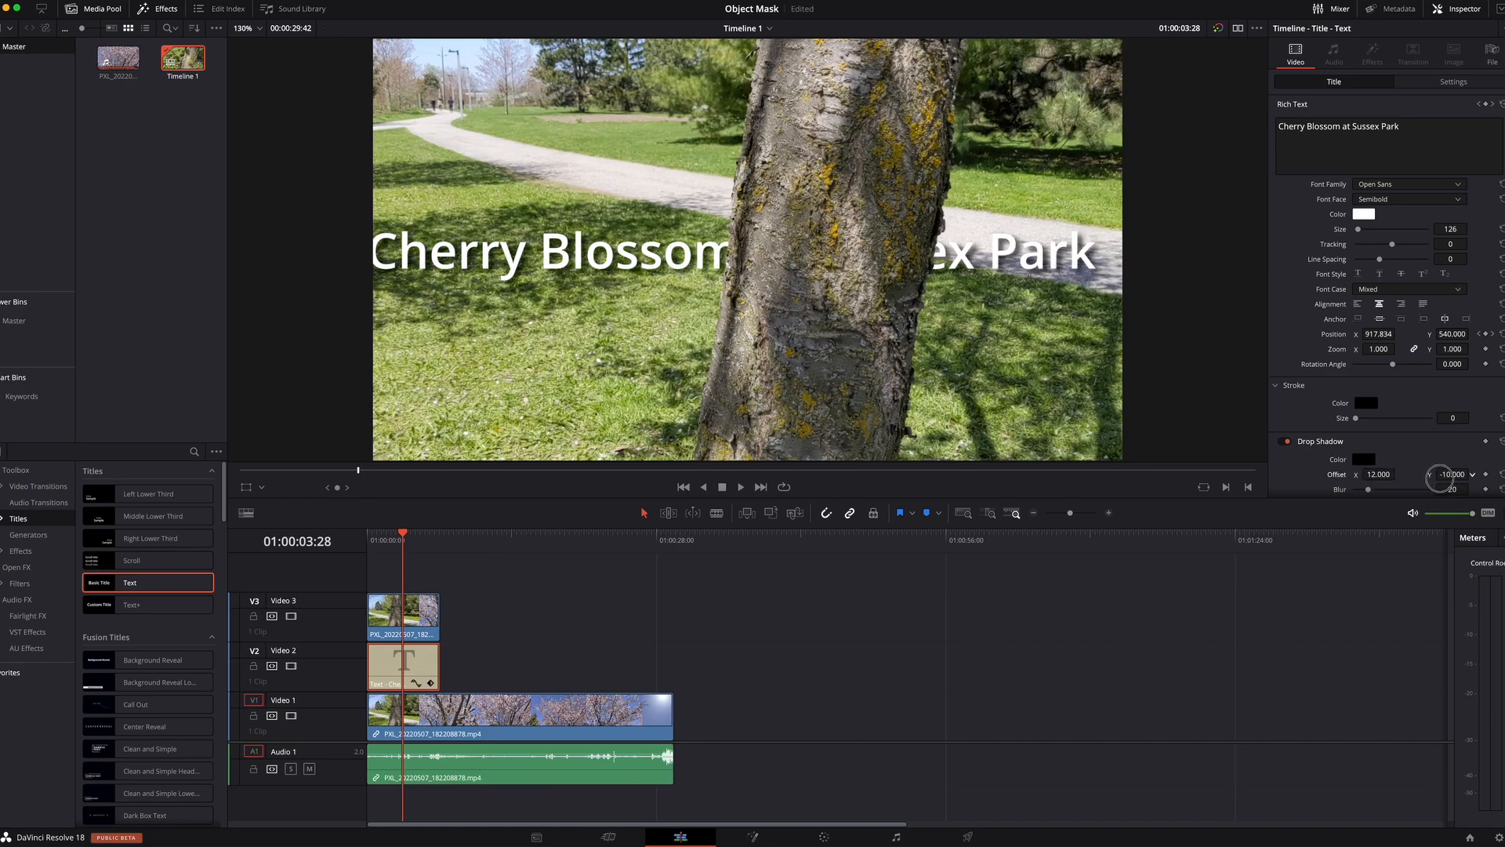